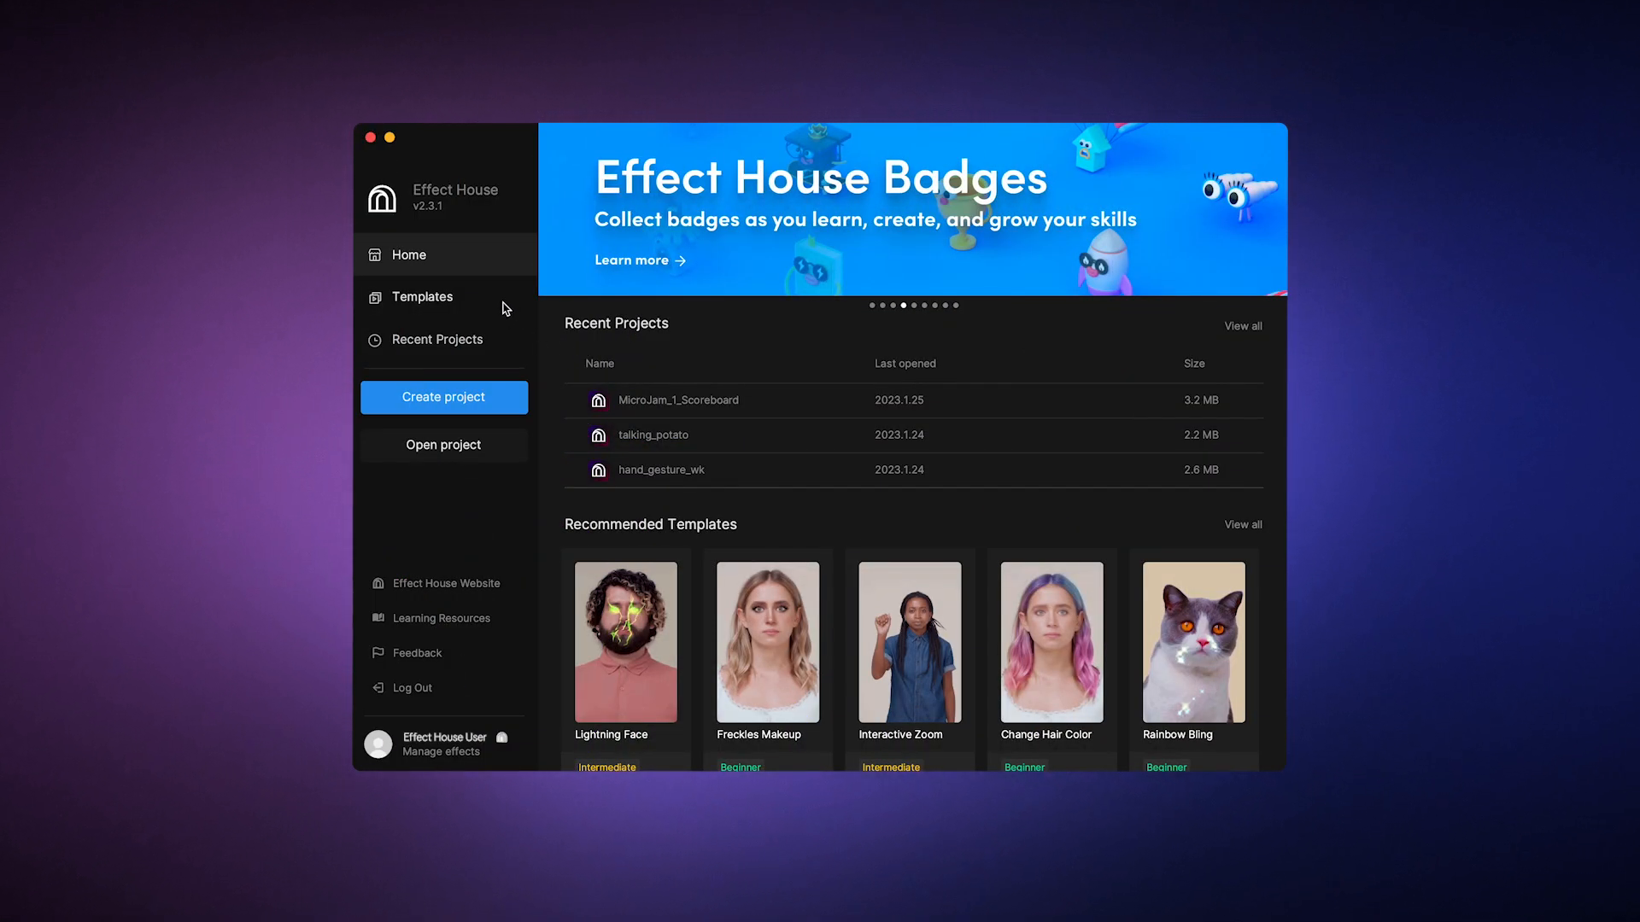
Browse the templates and filter them to World effects to find Sky Castle.
click(422, 295)
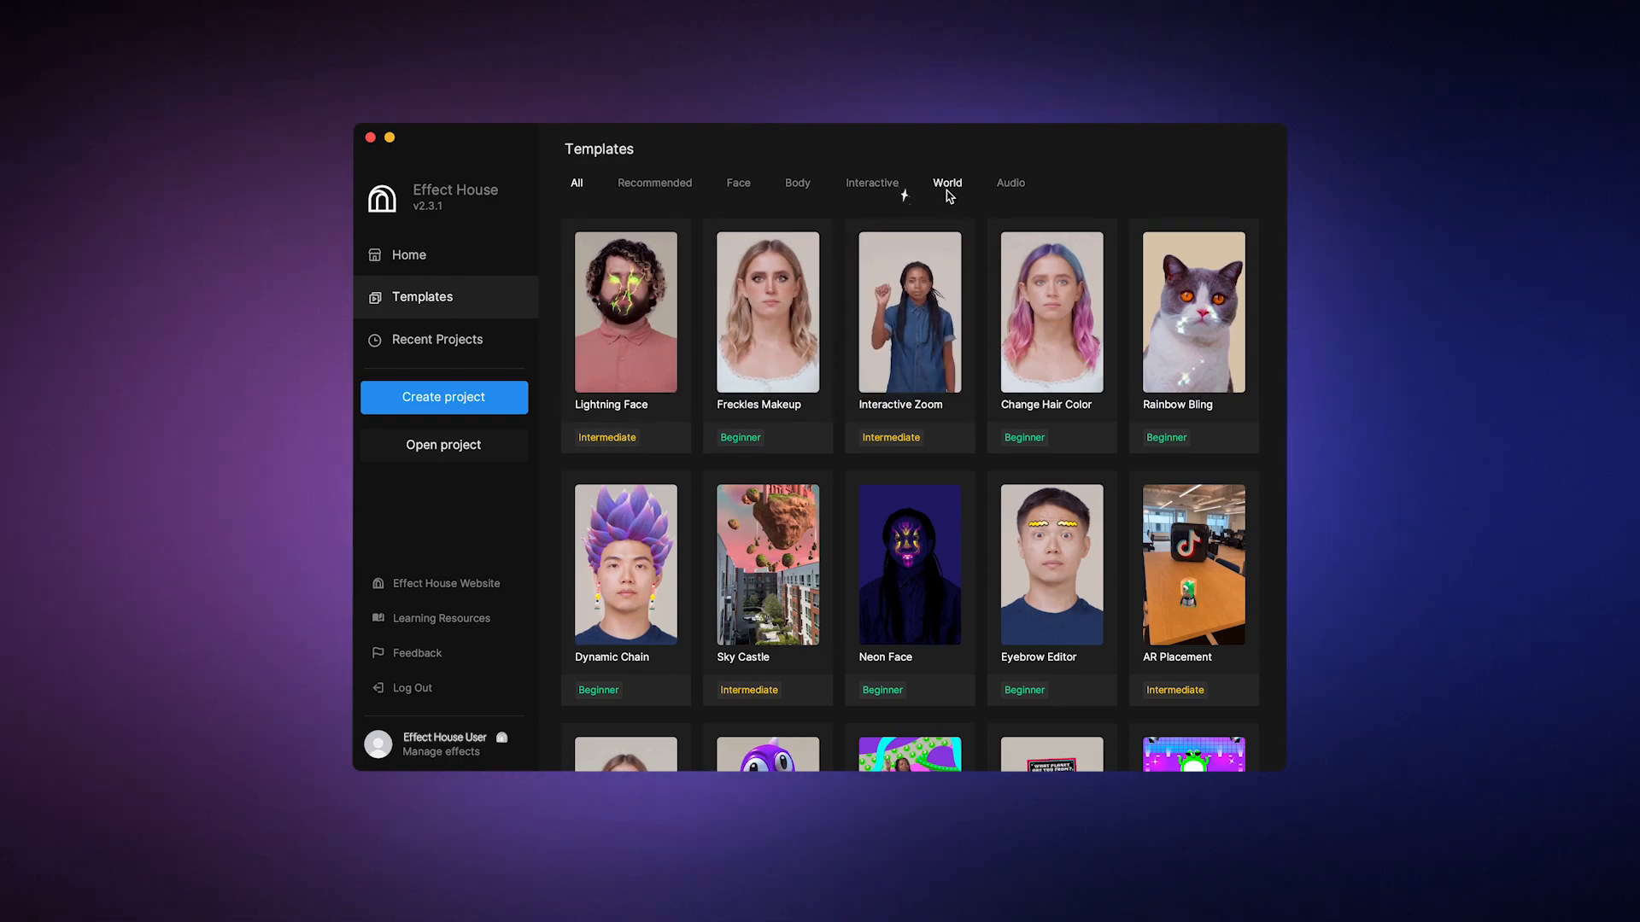
click(947, 183)
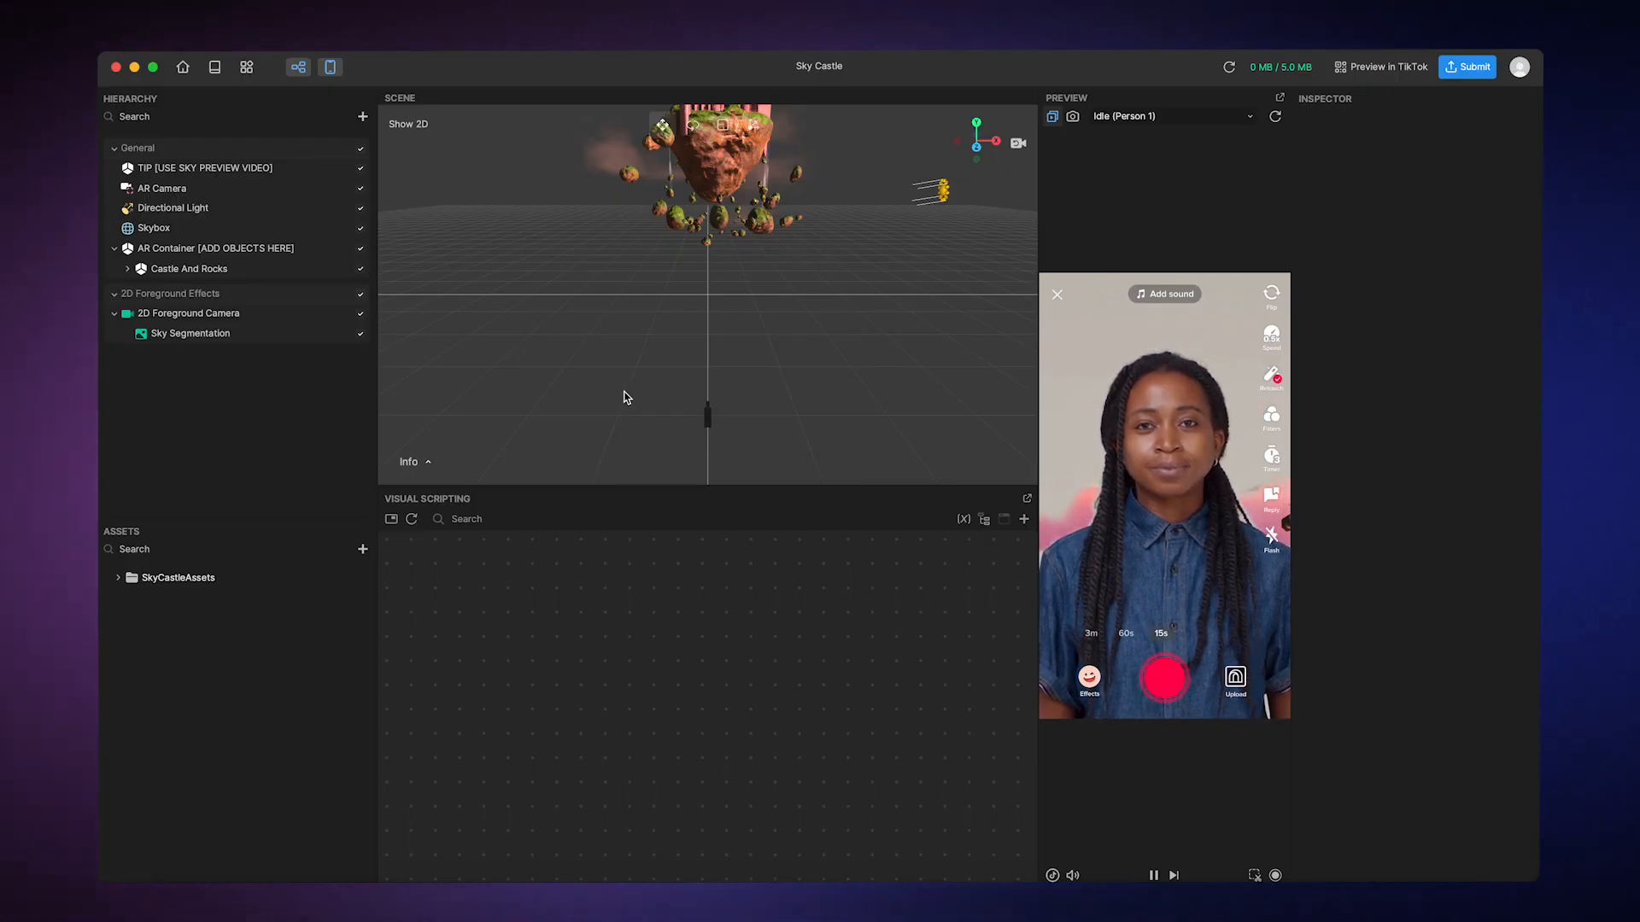
Switch the preview media to the Sky sample video under Environment.
click(176, 577)
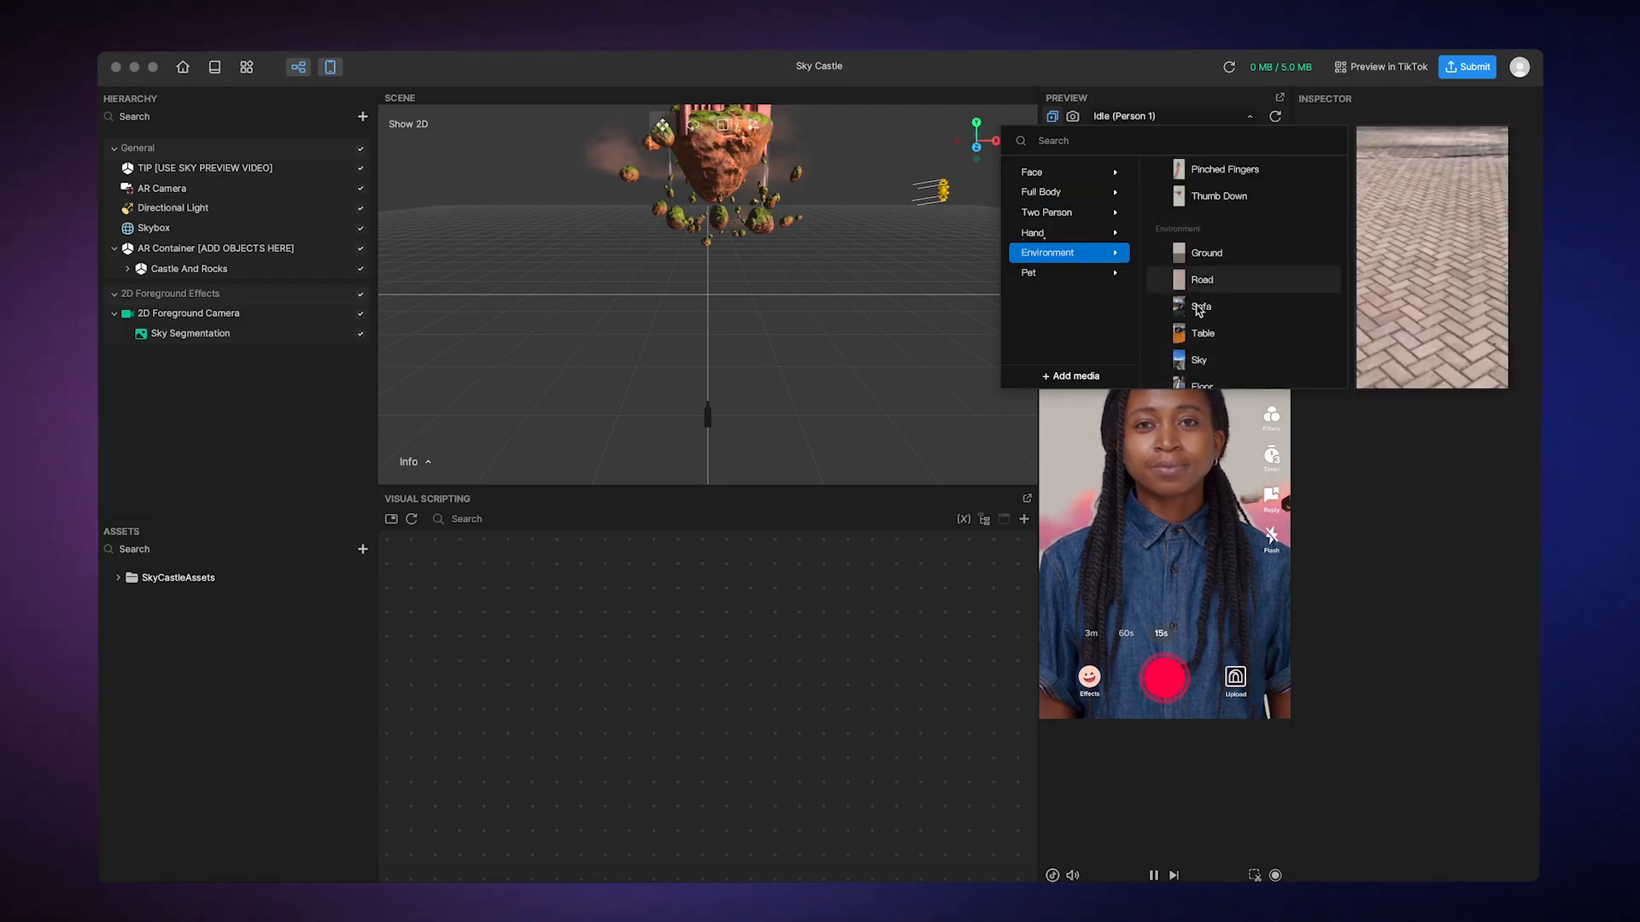
click(1199, 361)
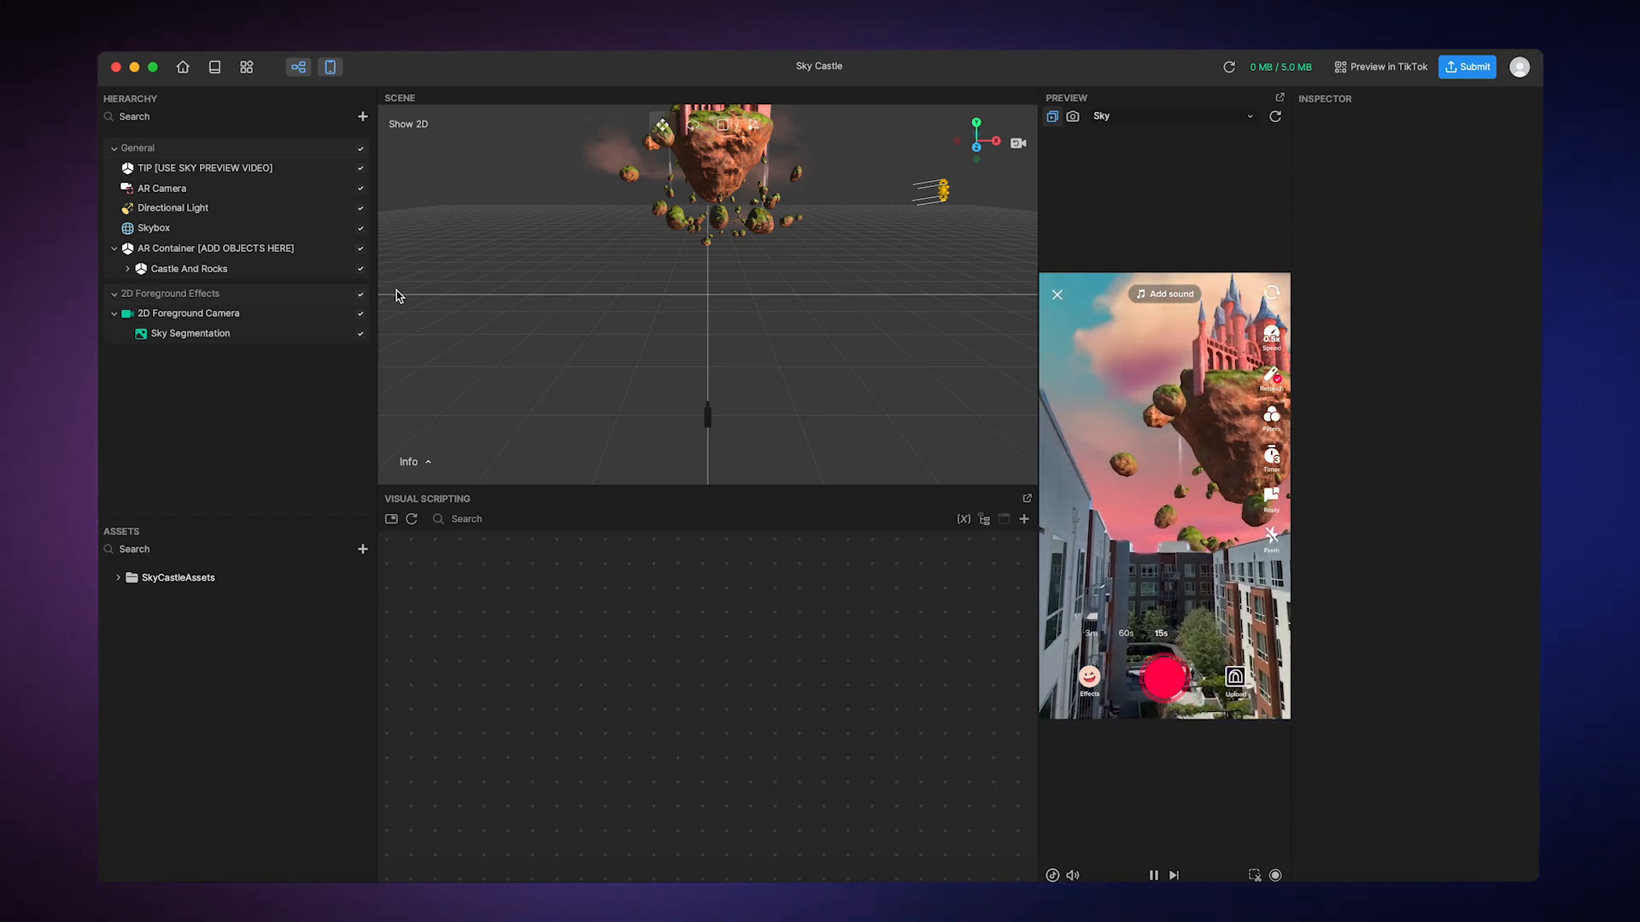
click(154, 227)
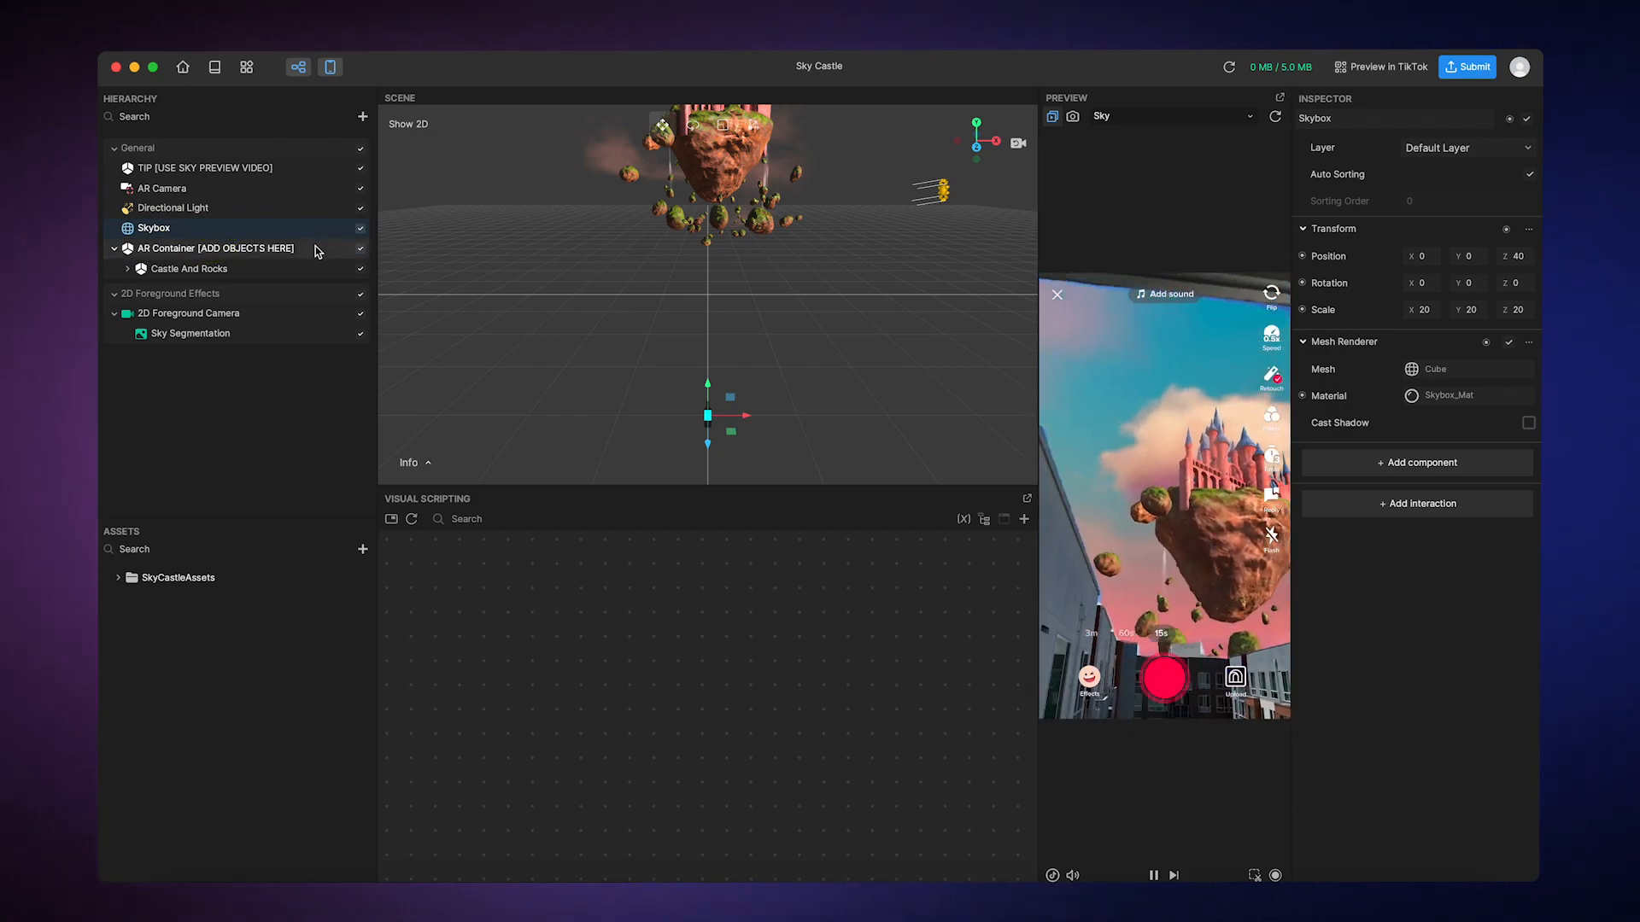
click(215, 247)
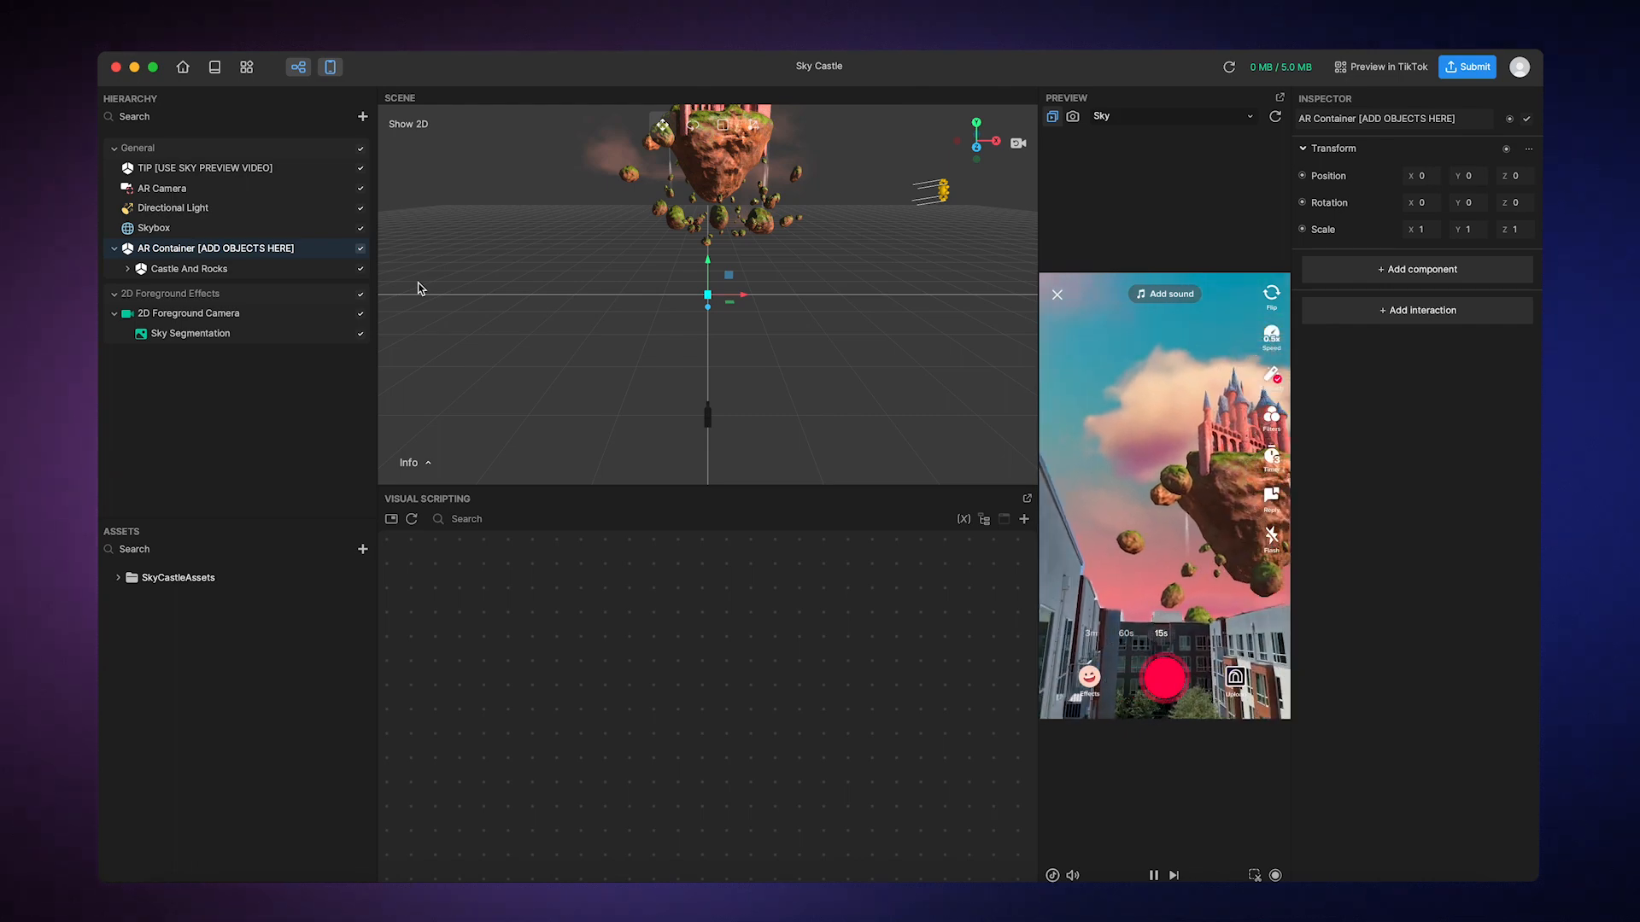
click(189, 334)
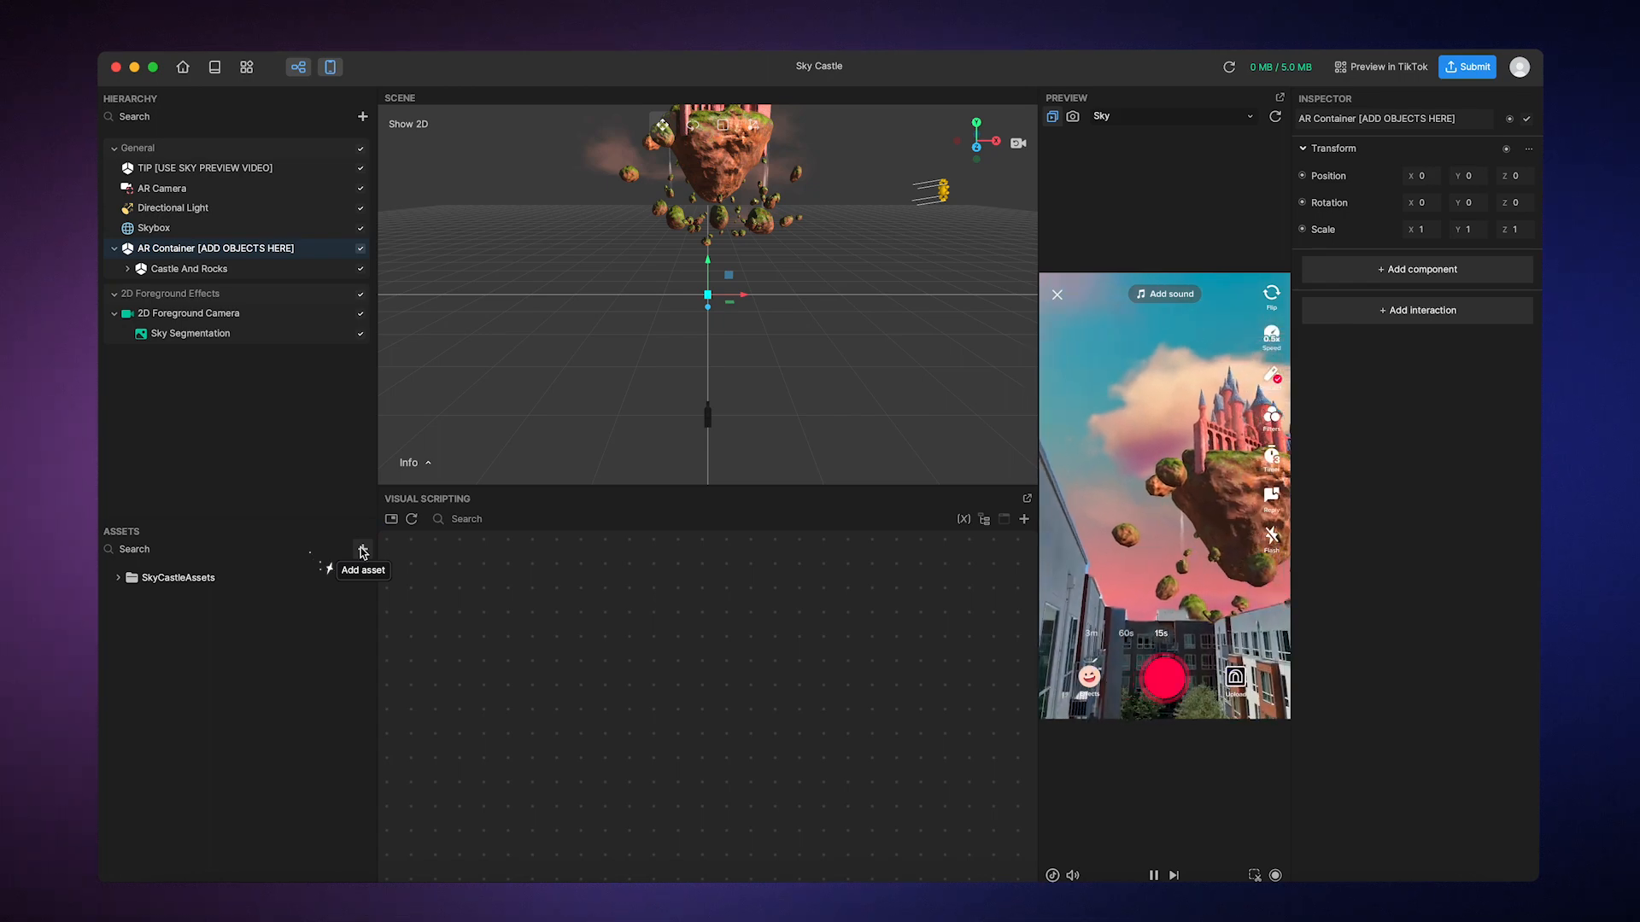
Import cubemap_example from Downloads as a Cubemap texture into the assets.
click(362, 548)
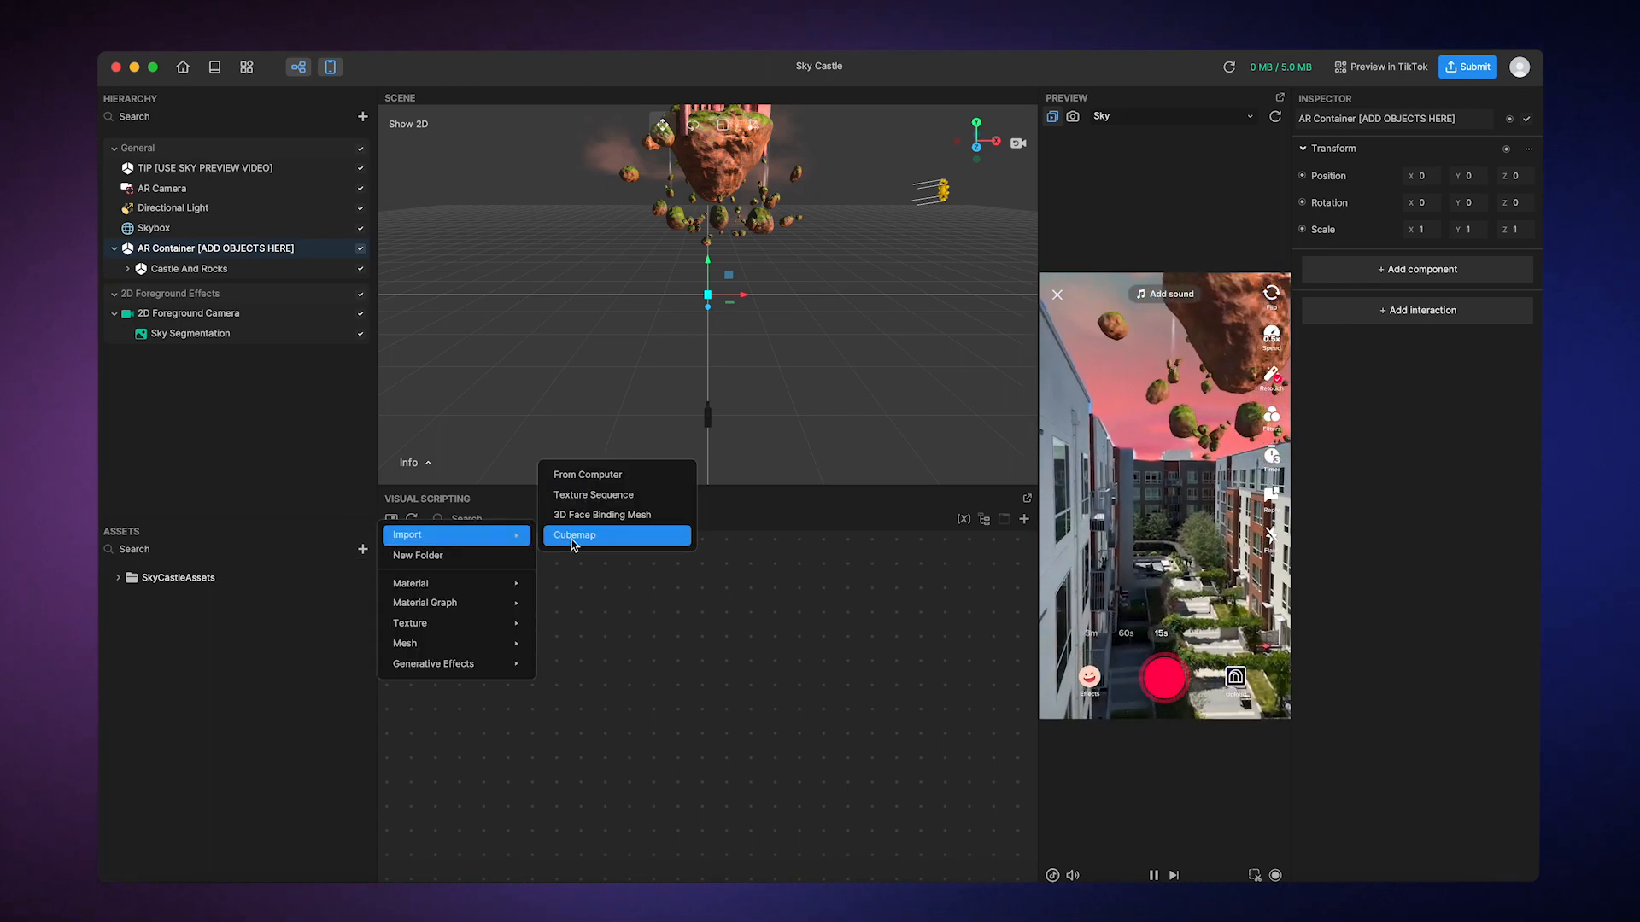
click(574, 534)
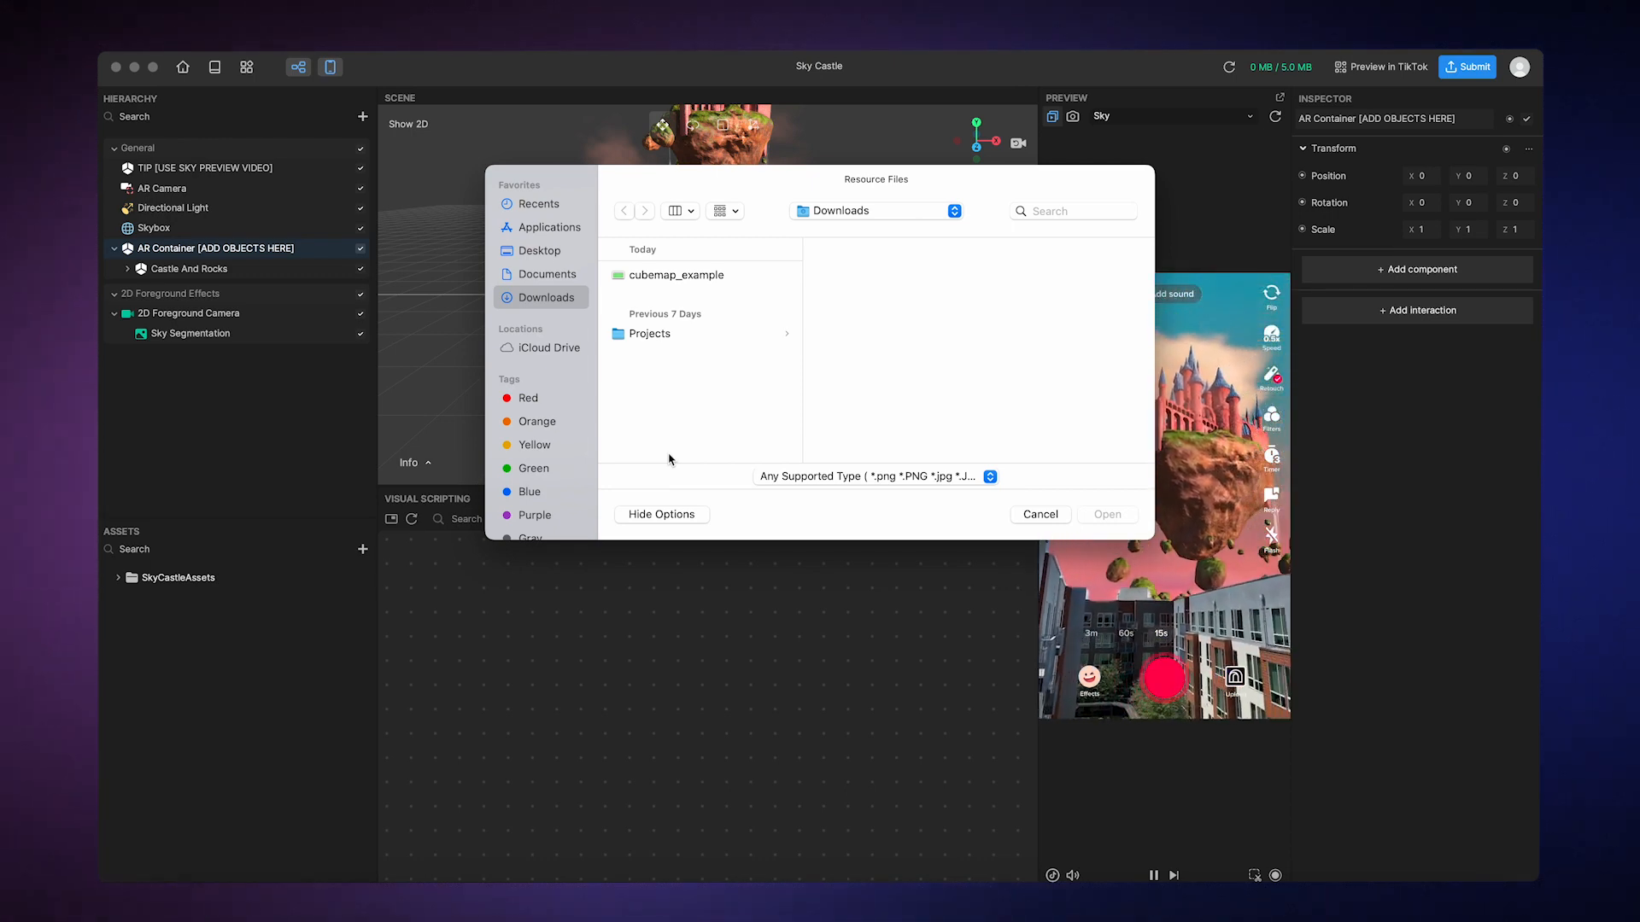
click(676, 275)
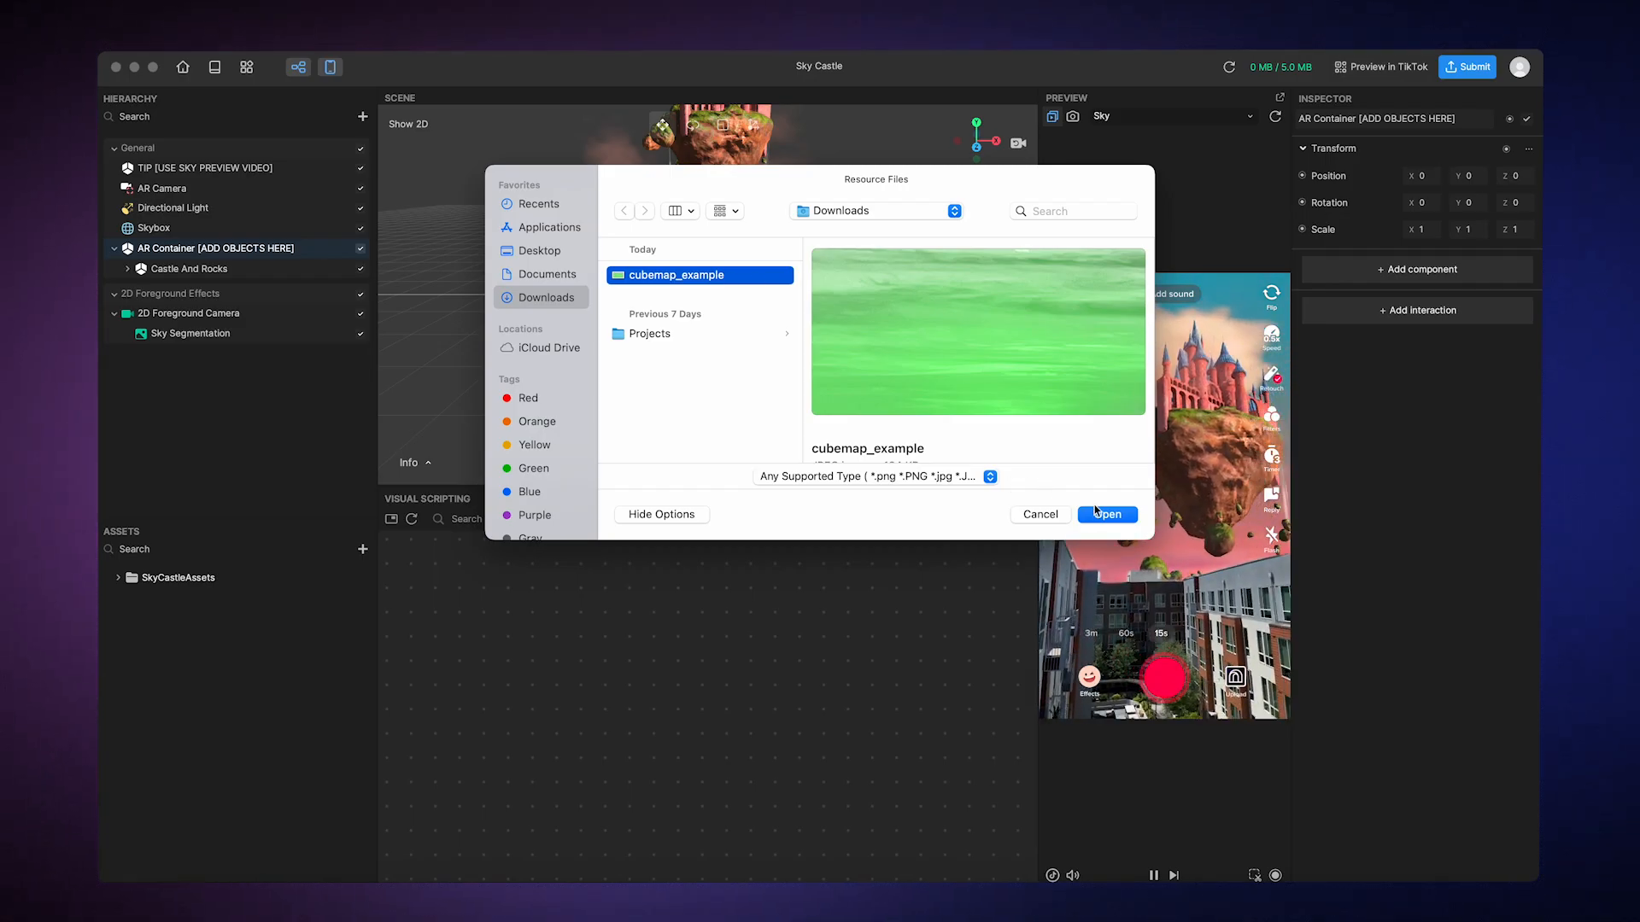
click(1107, 514)
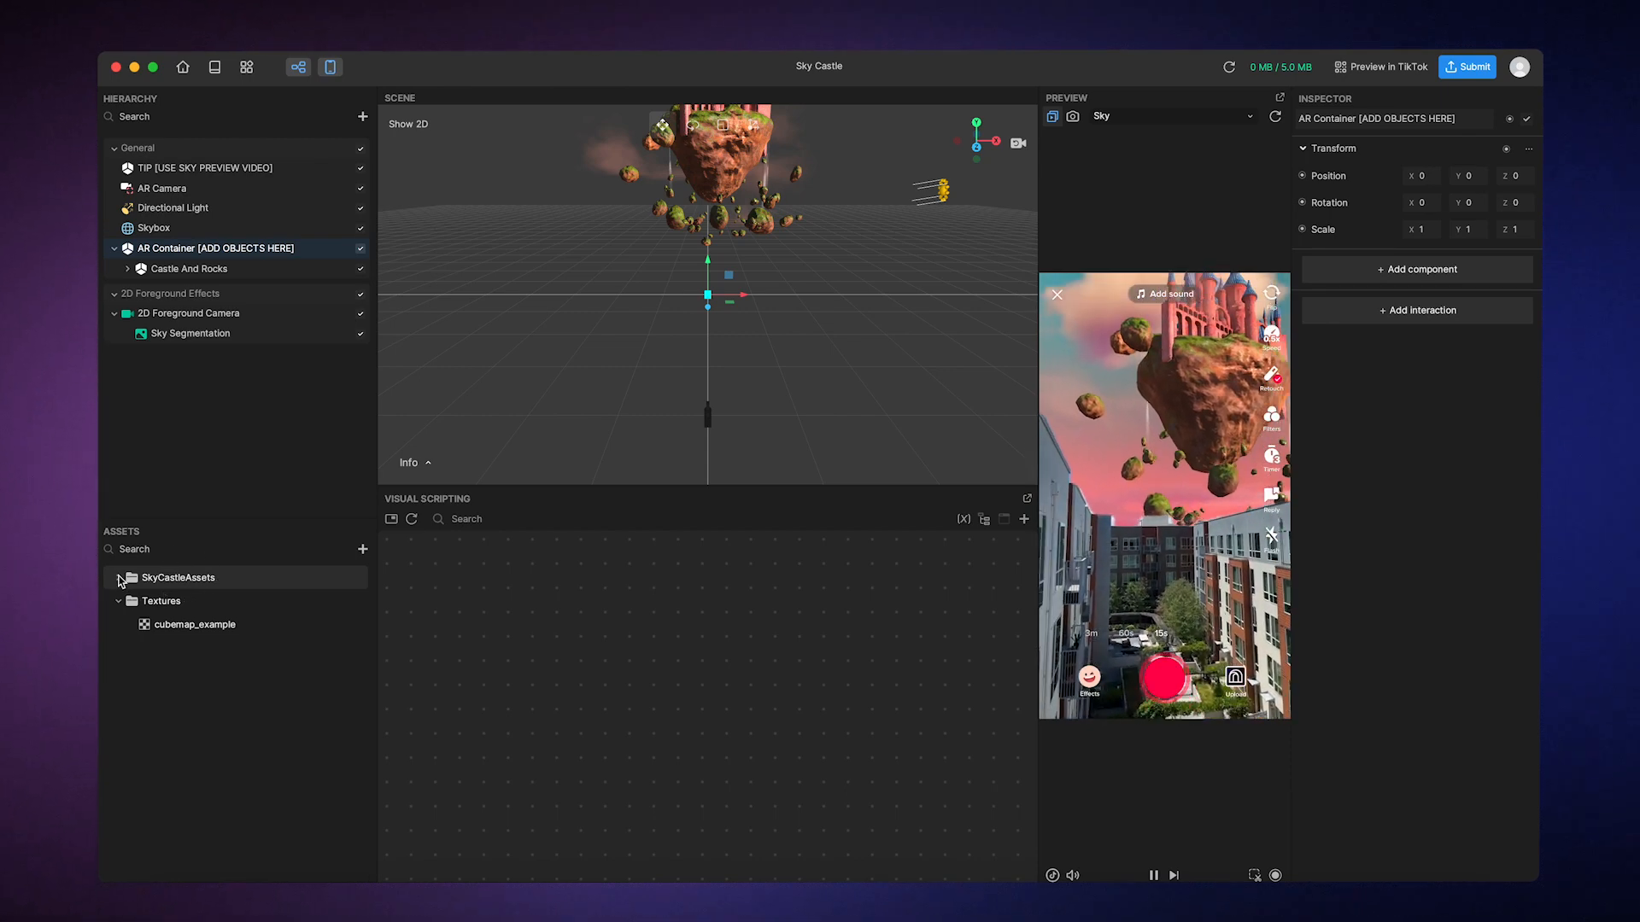
Assign cubemap_example as the Skybox Texture of Skybox_Mat under SkyCastleAssets > Skybox.
click(118, 577)
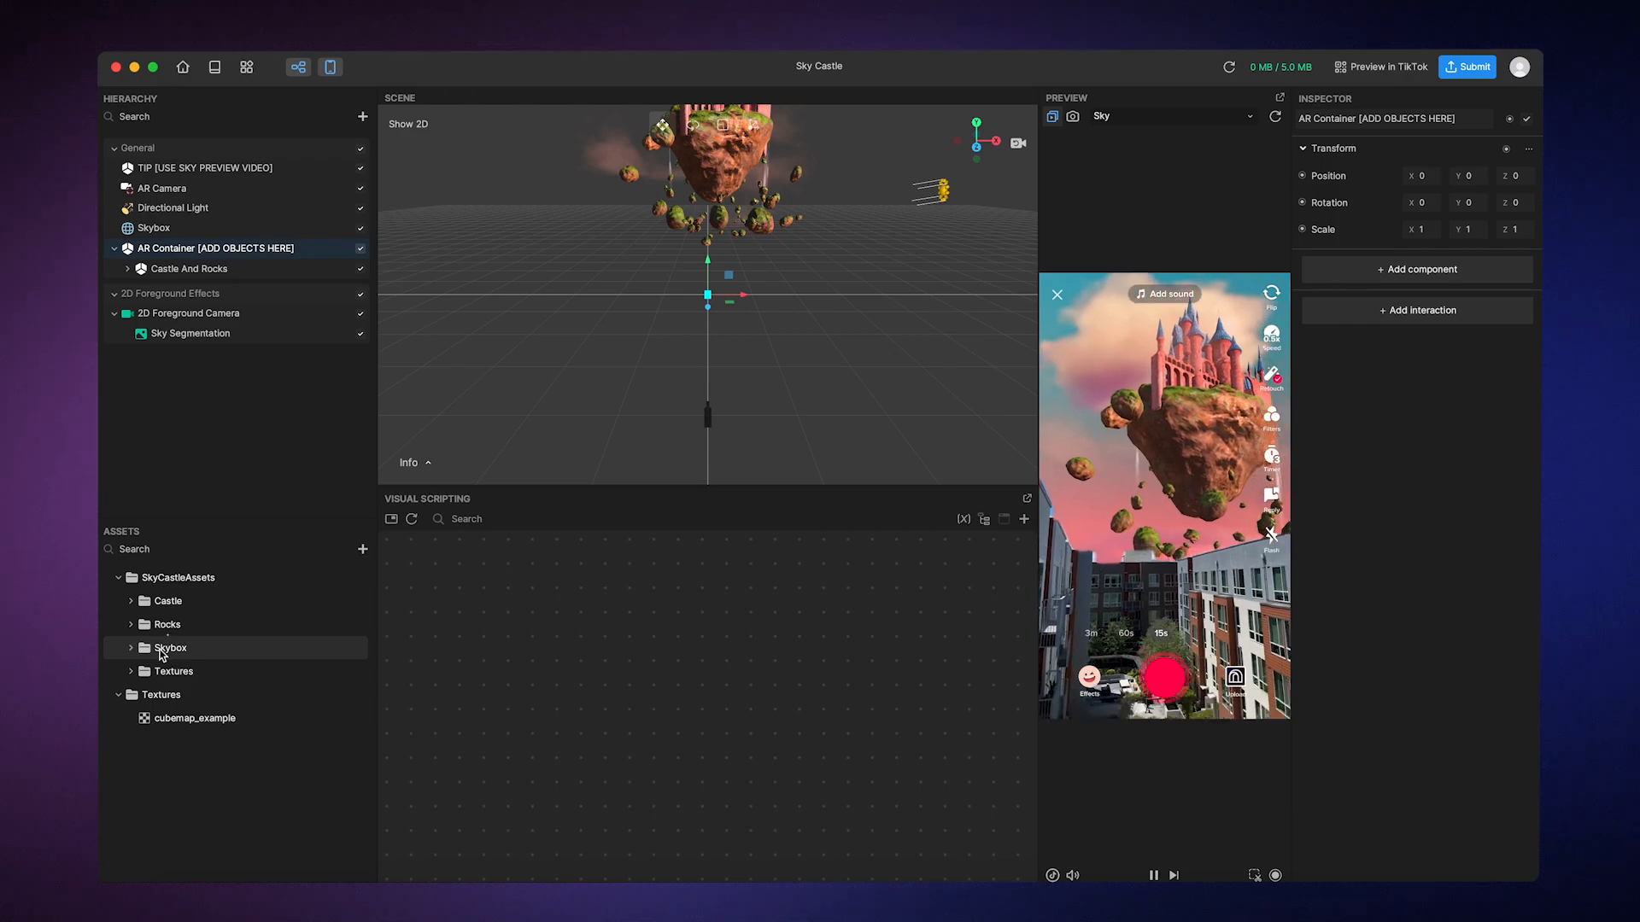
click(131, 648)
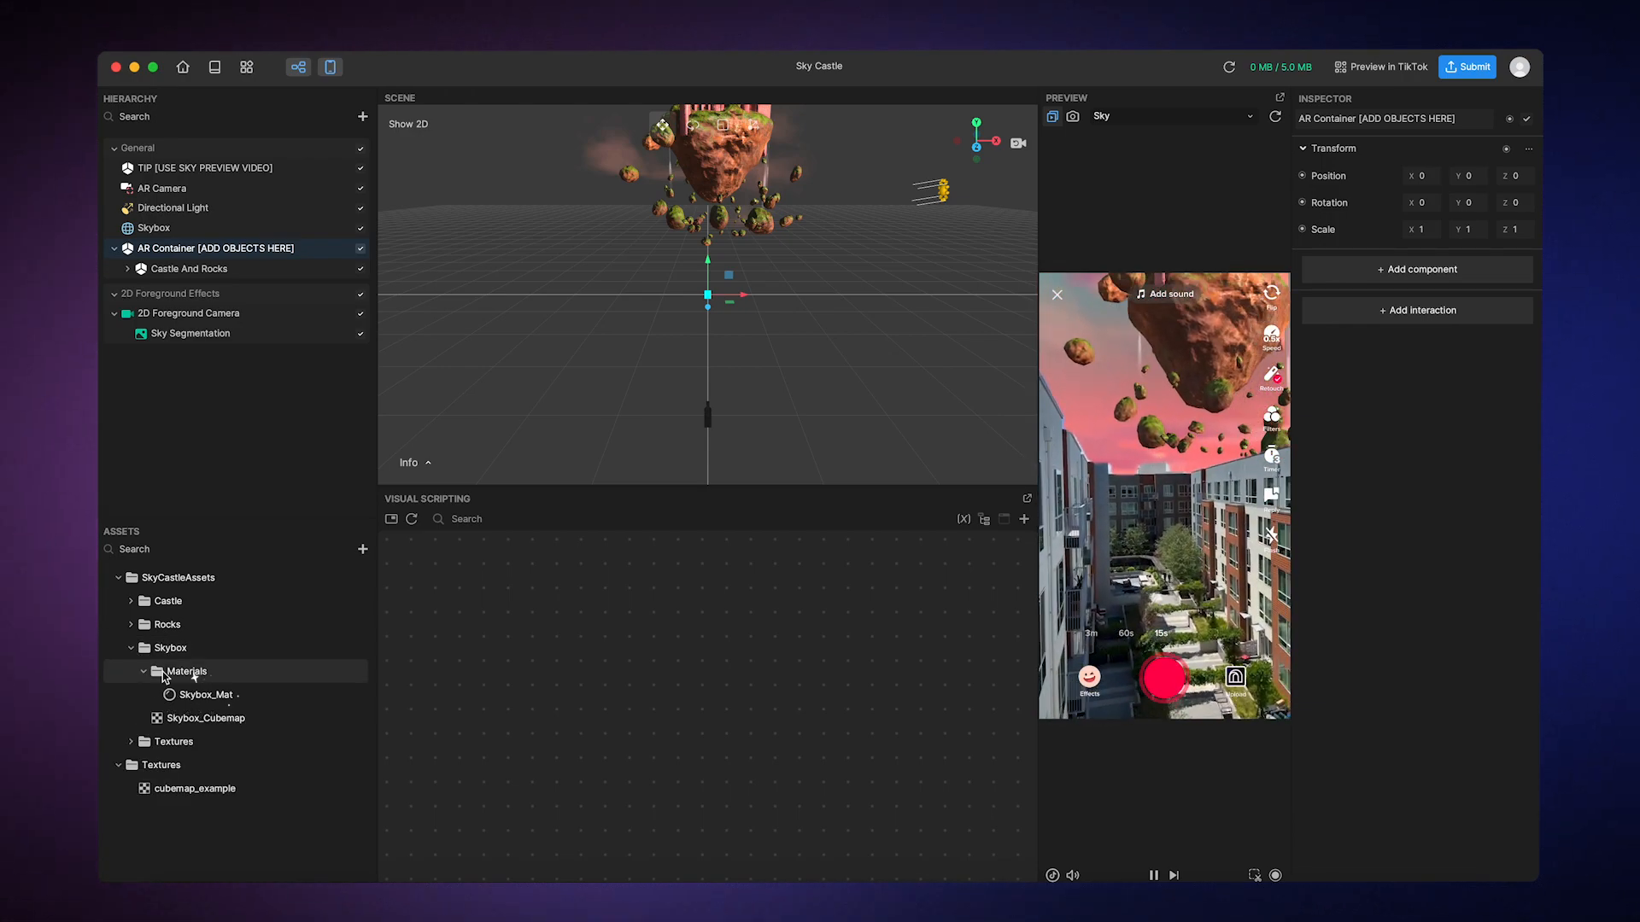
click(206, 695)
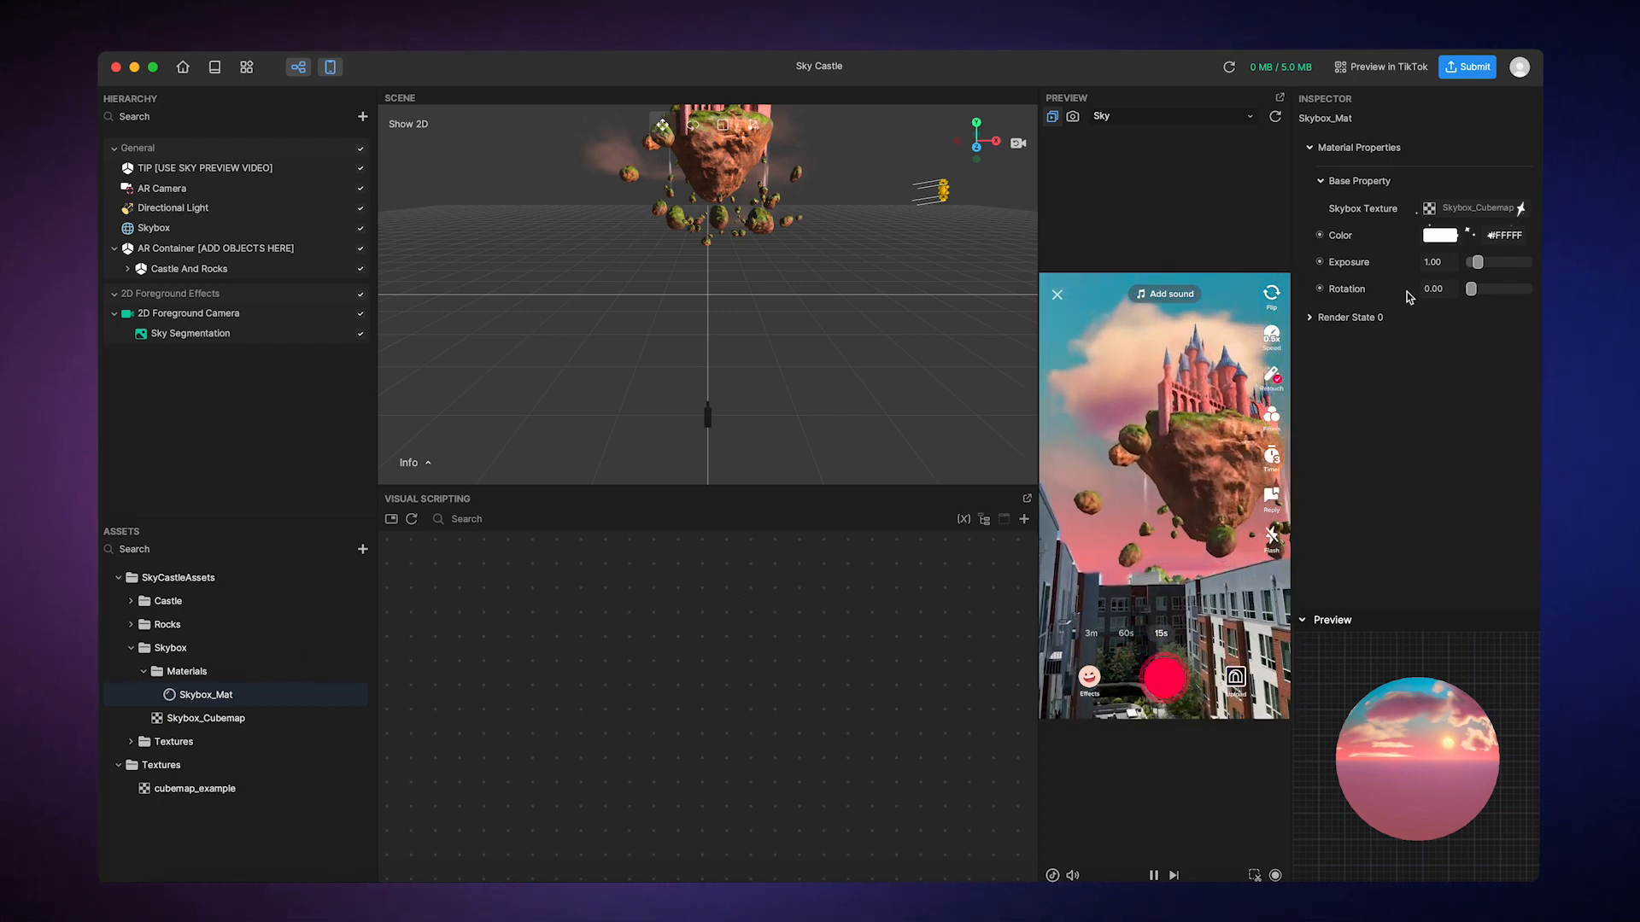
click(1475, 209)
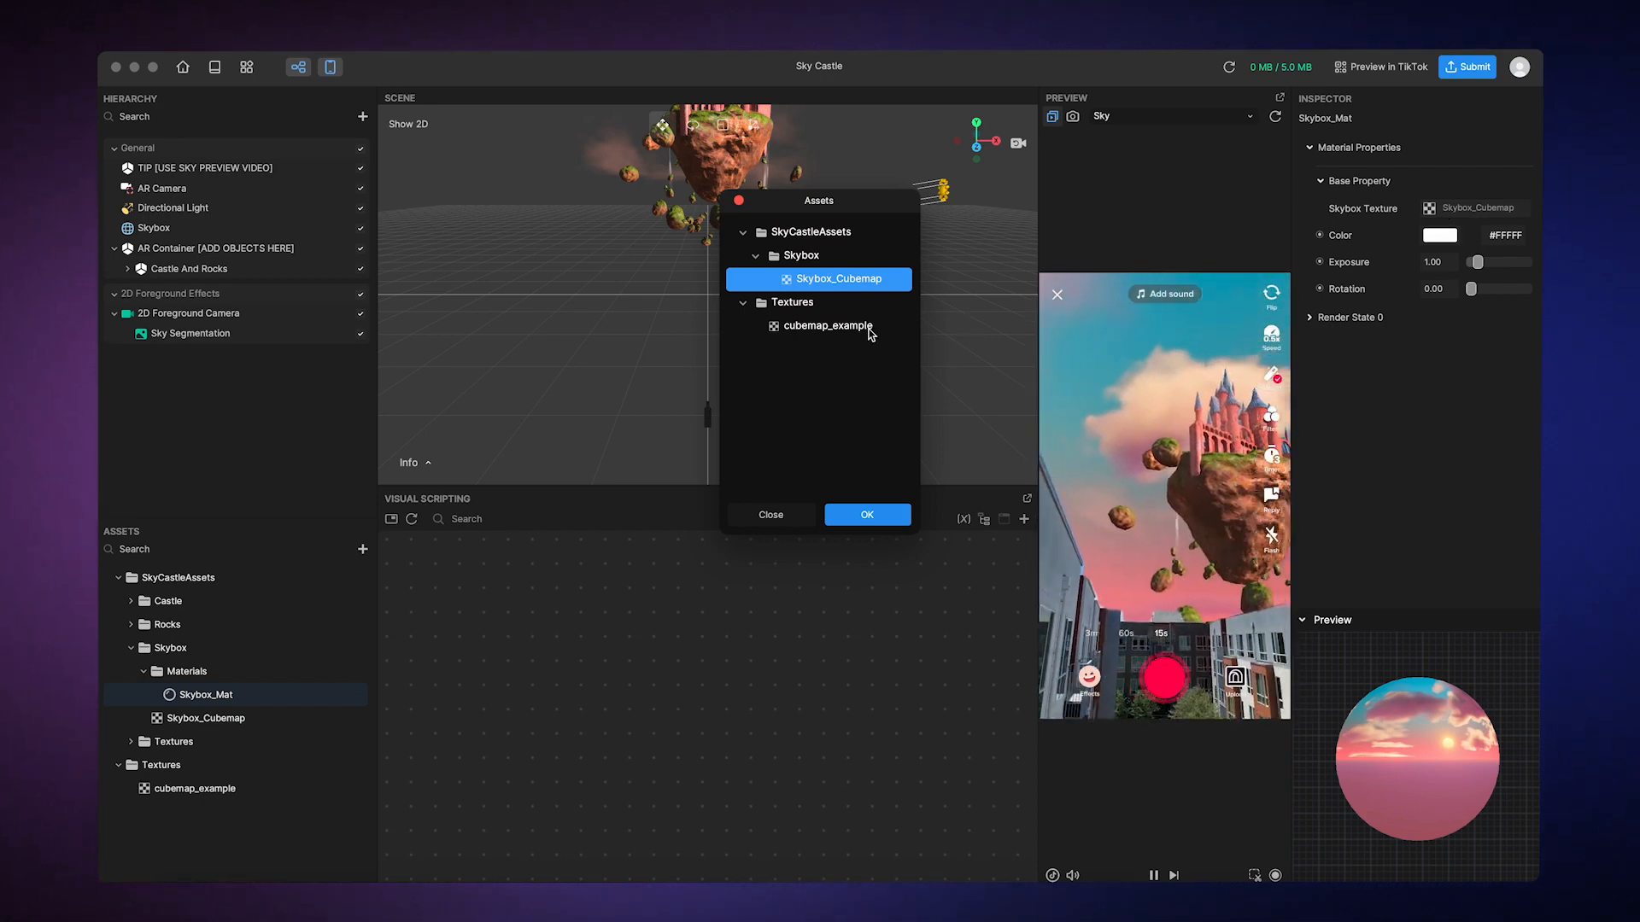
click(826, 325)
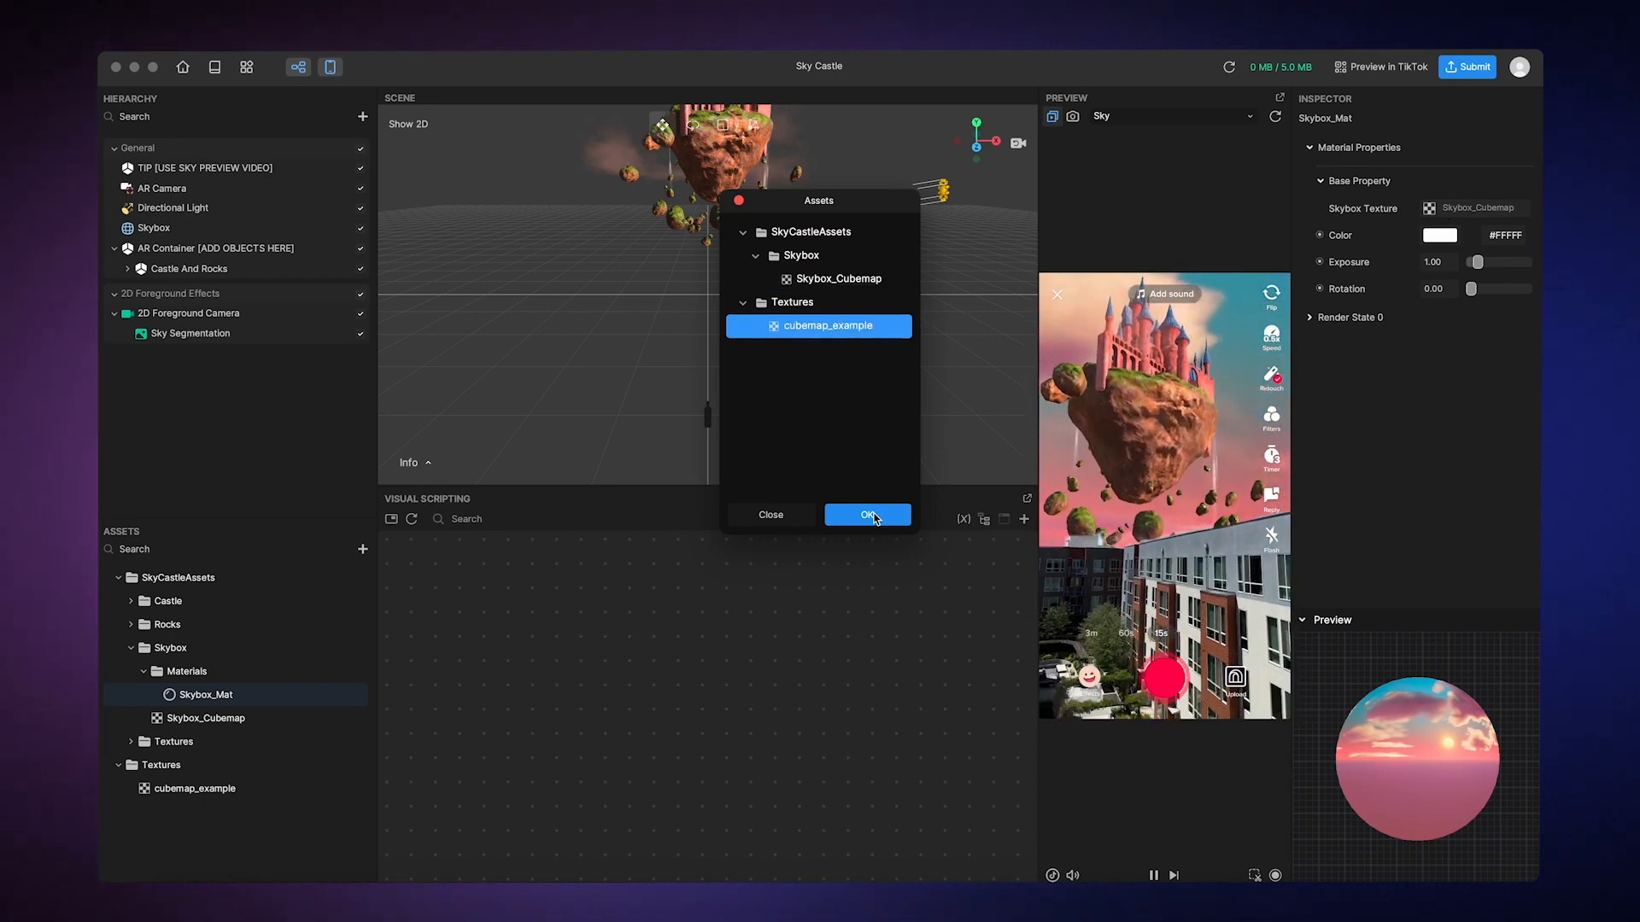
click(866, 514)
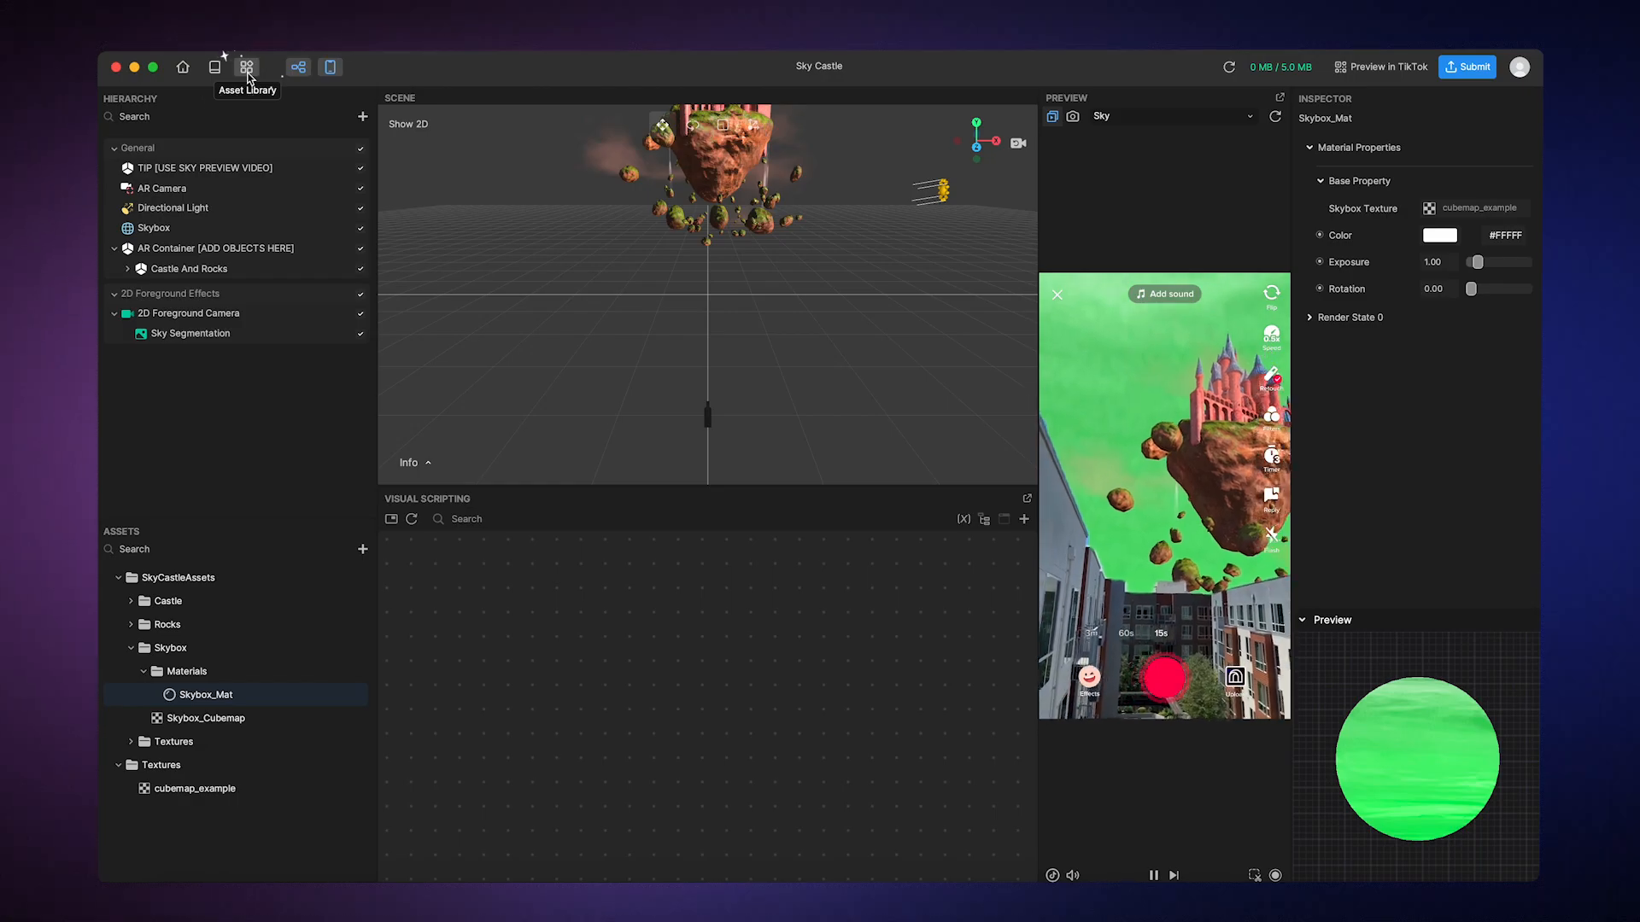
Download the Shiba model from the Asset Library into the project assets.
click(246, 66)
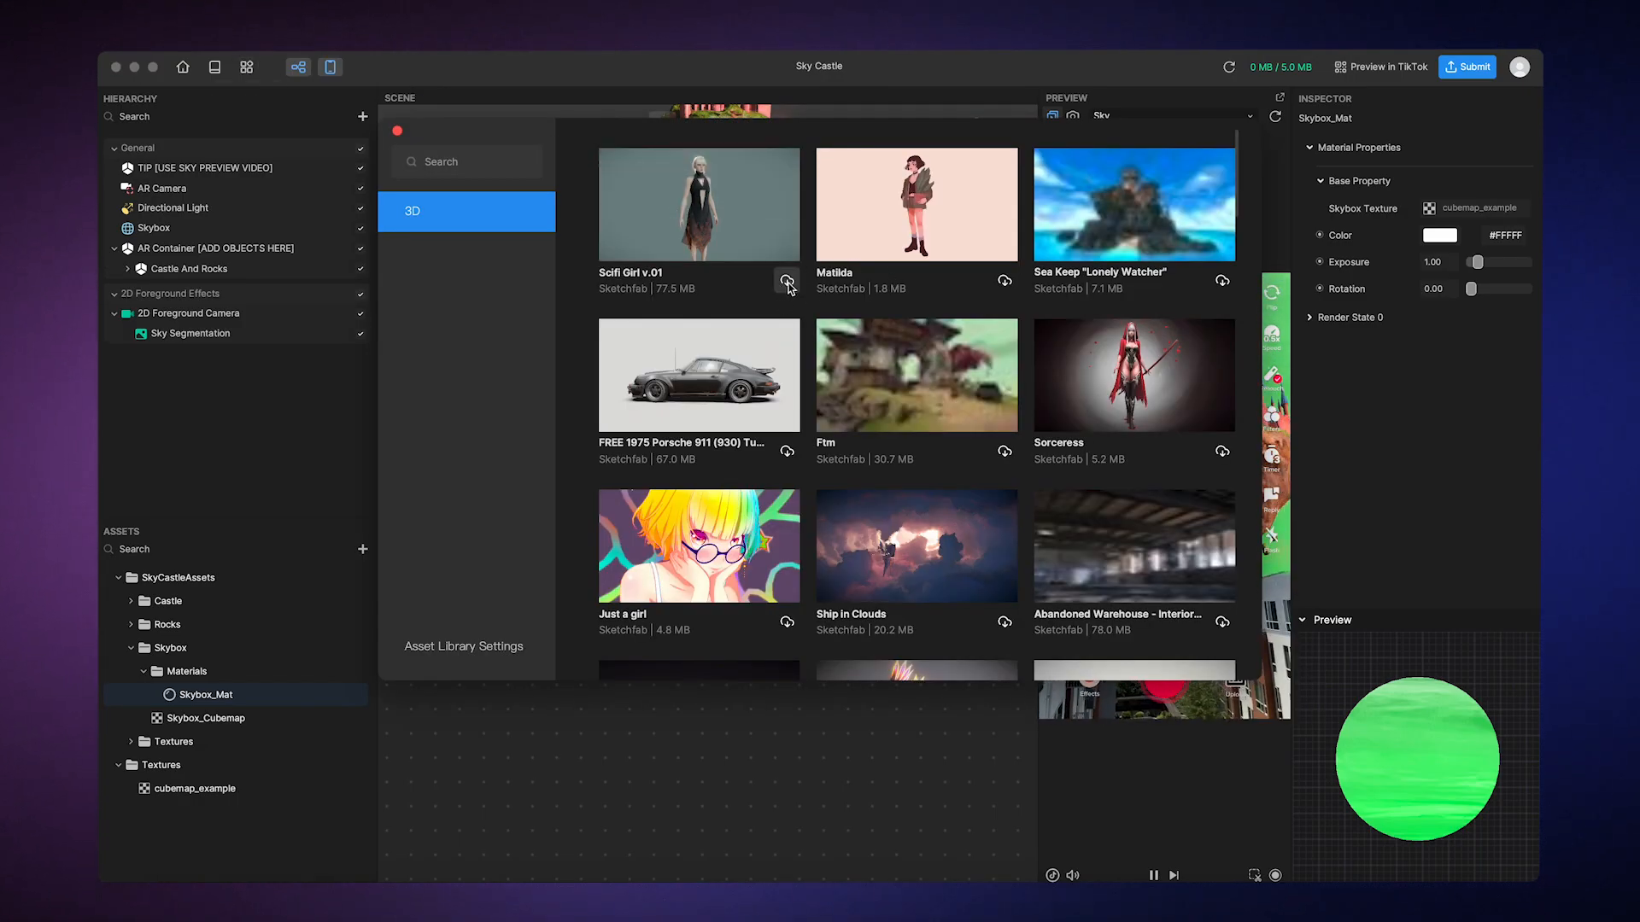
scroll(down, 3)
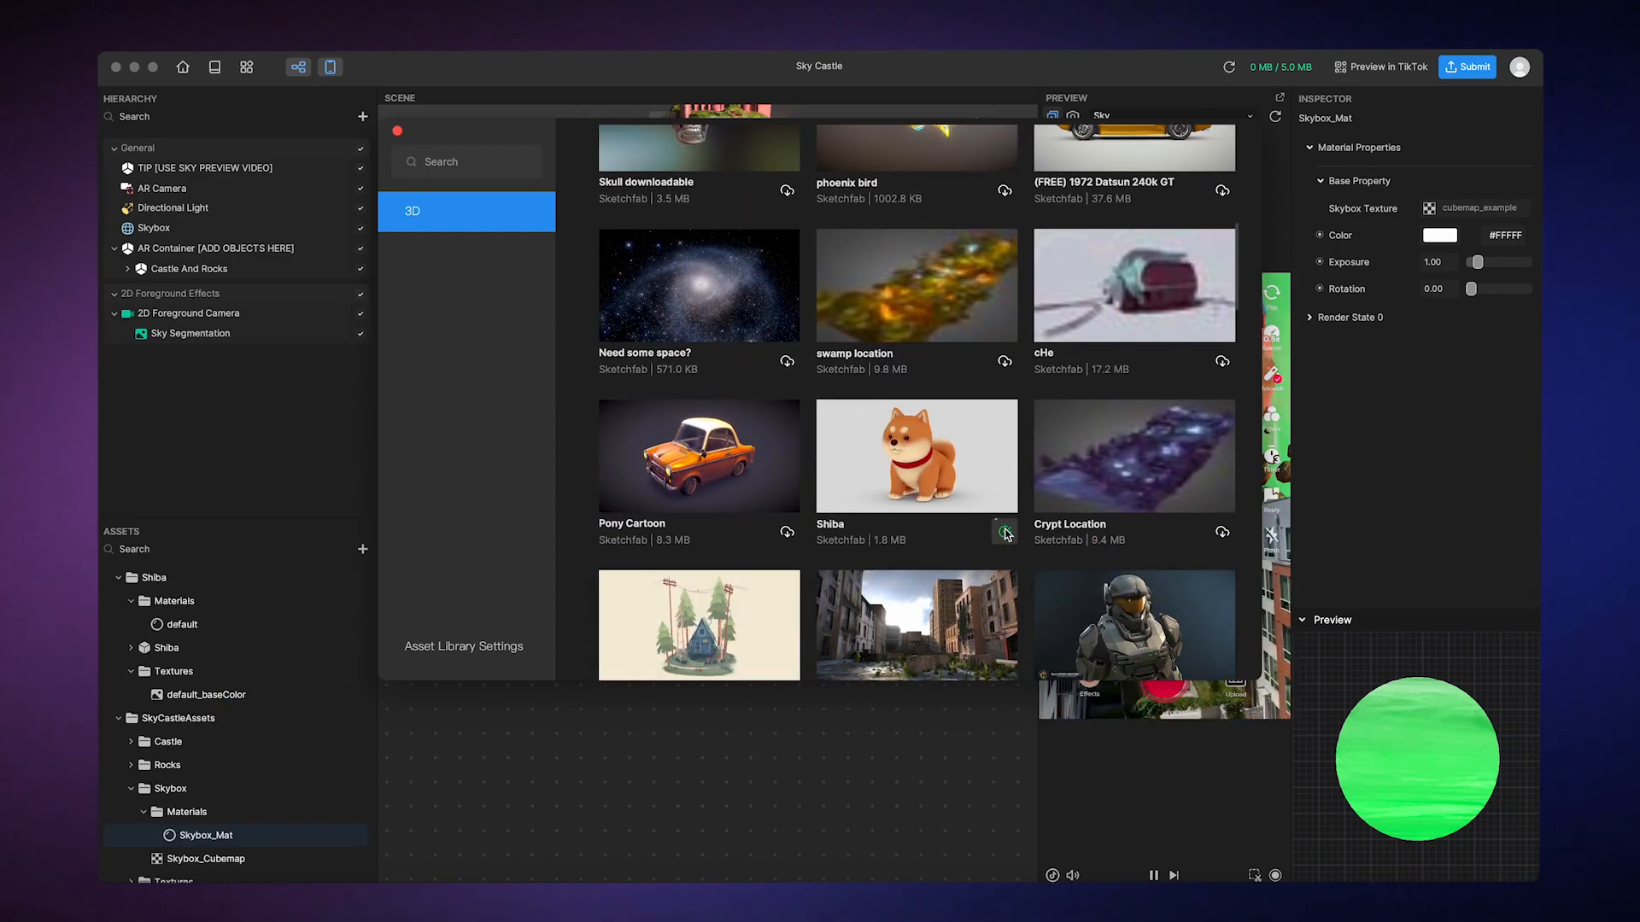
click(1004, 533)
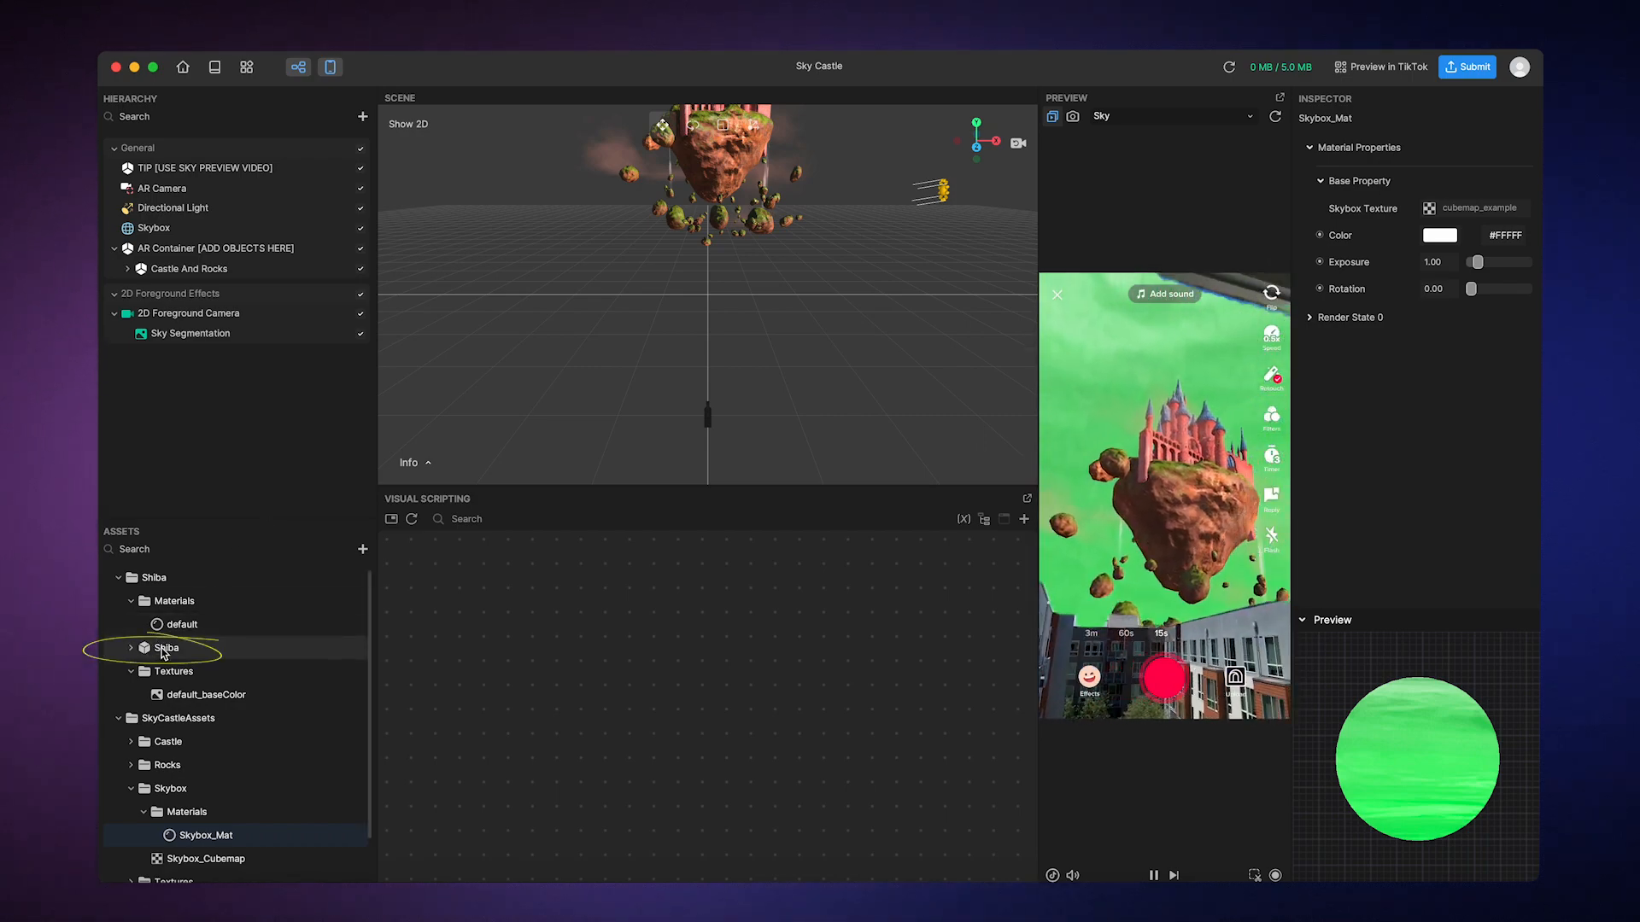
Drag Shiba into the AR Container and hide the Castle And Rocks object.
click(166, 647)
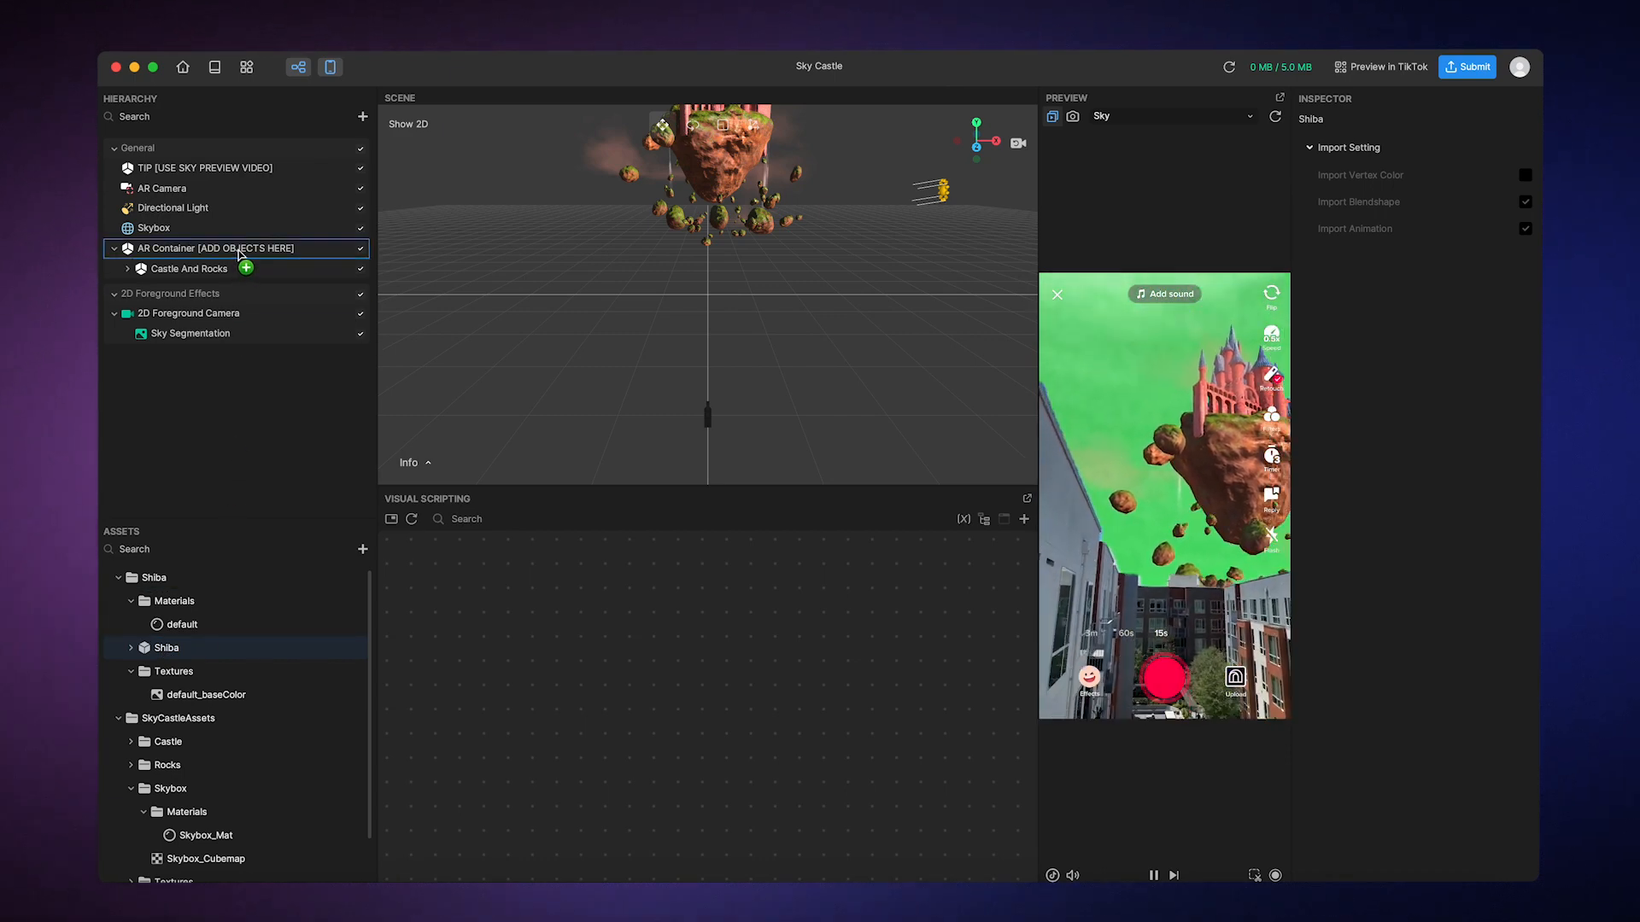
click(245, 268)
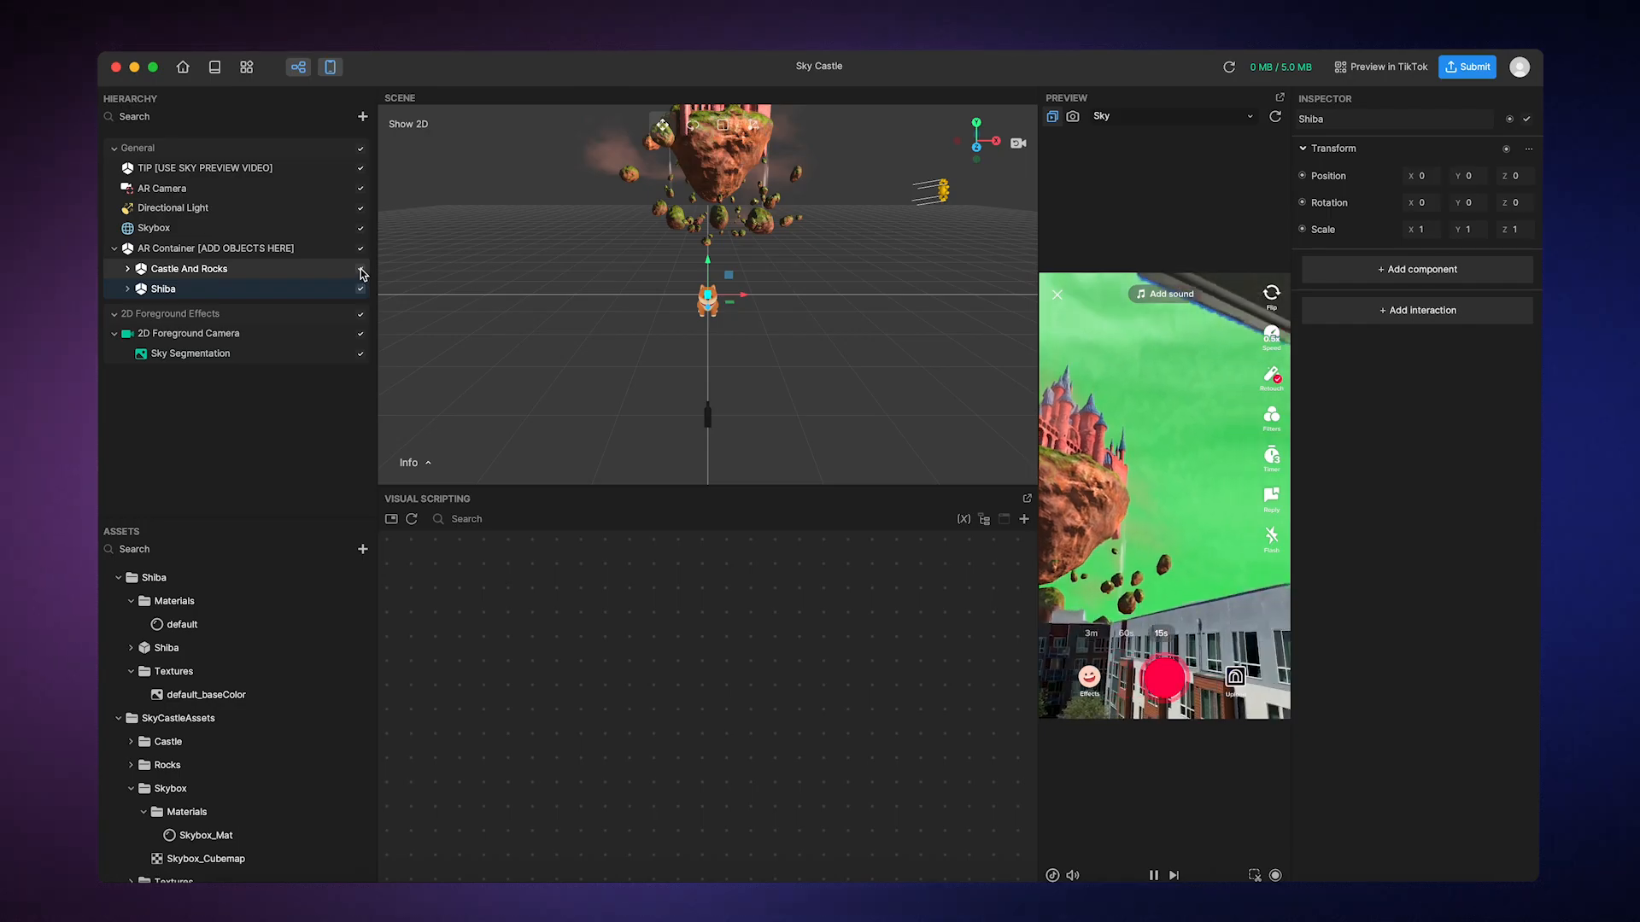
click(361, 268)
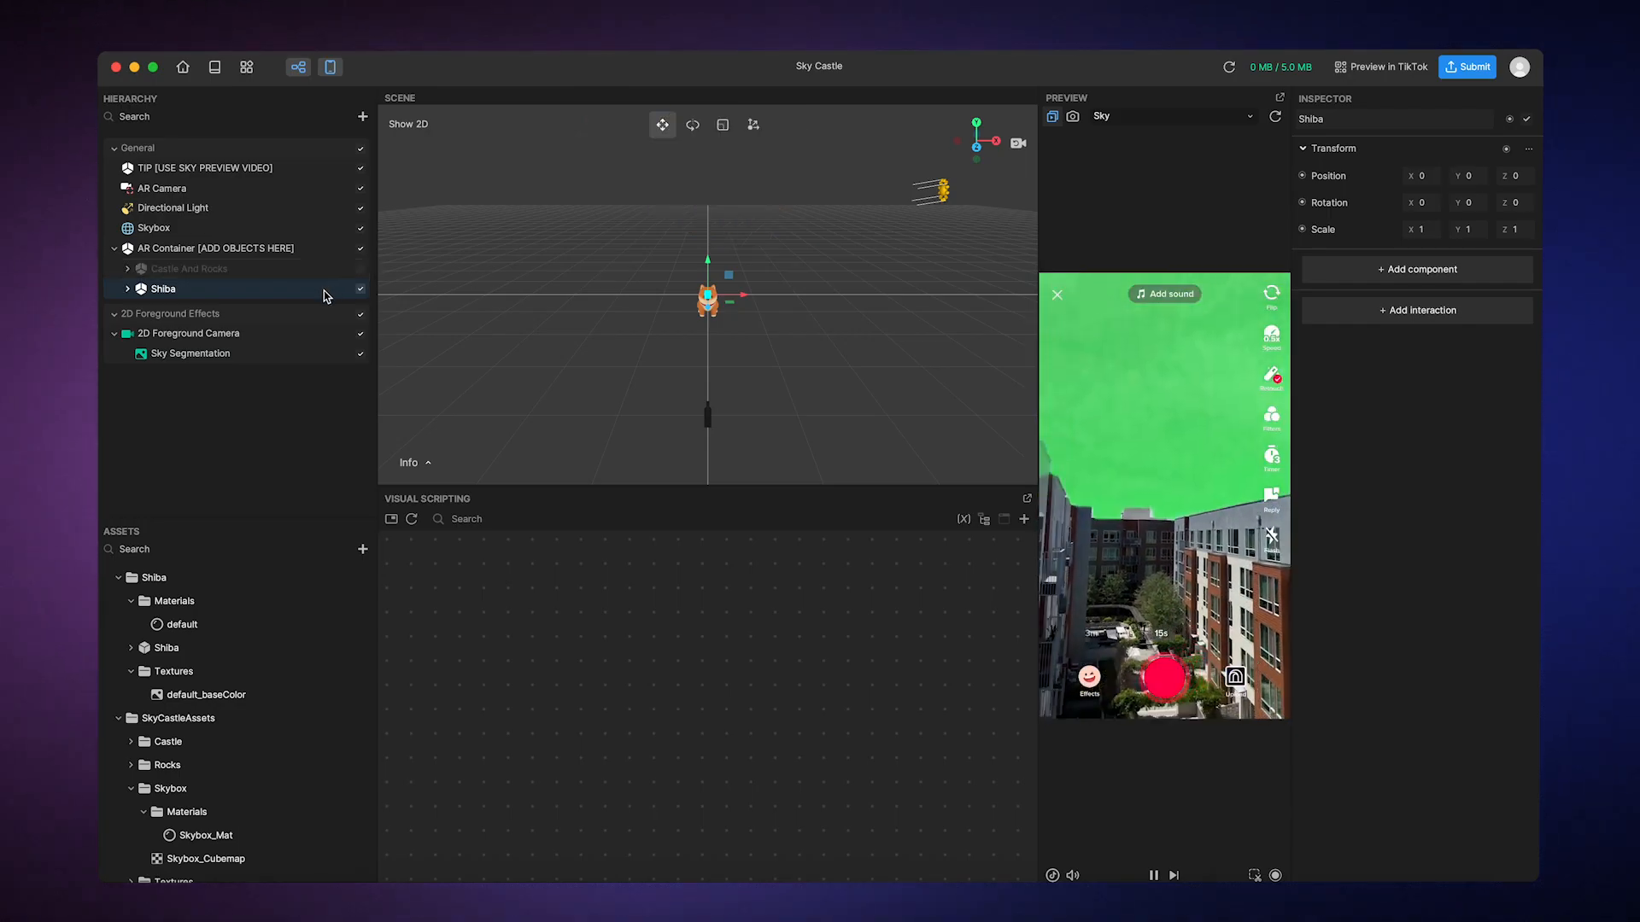